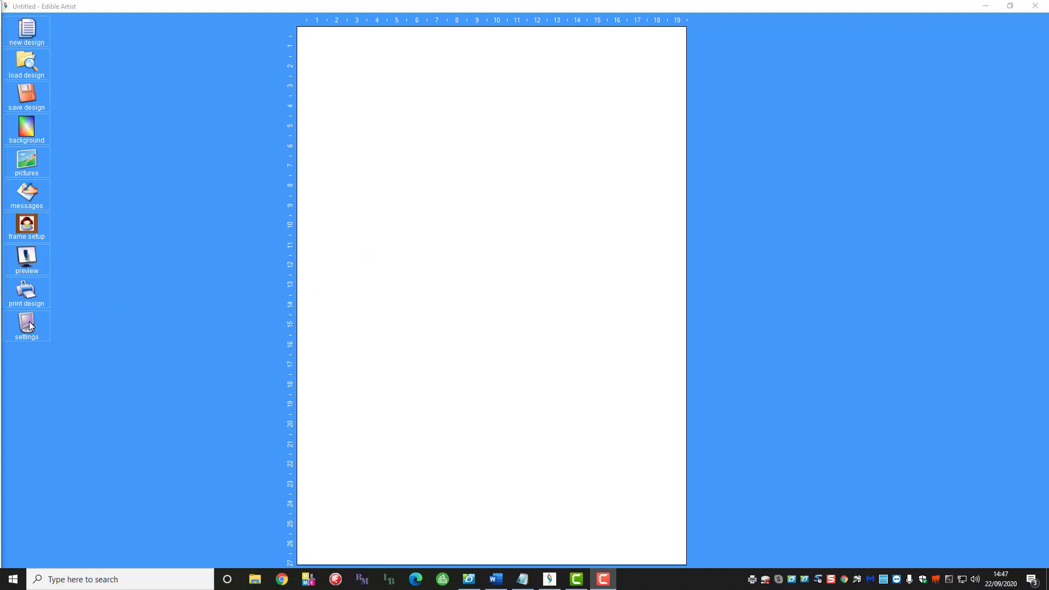
Review the Canon default printer and default language in Settings, then dismiss the restart notice.
{"action": "left_click", "coordinate": [27, 326]}
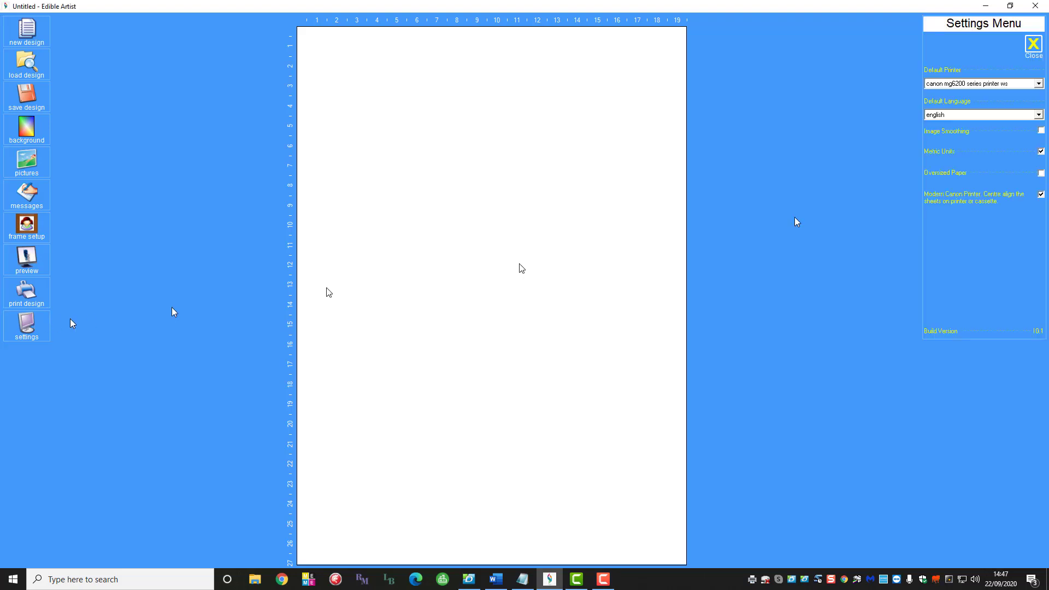
{"action": "mouse_move", "coordinate": [994, 112]}
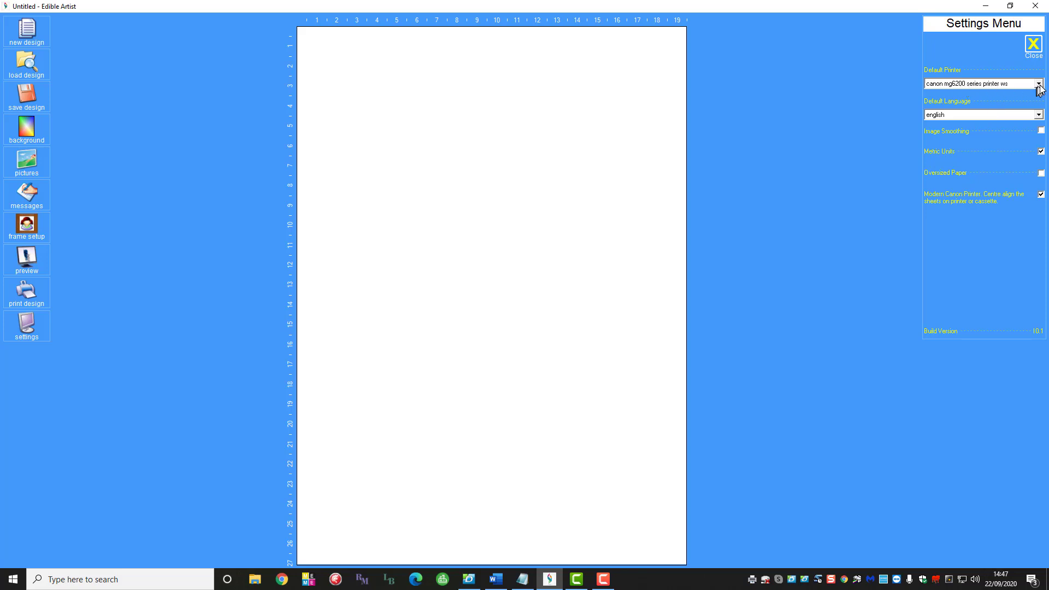
{"action": "left_click", "coordinate": [1040, 83]}
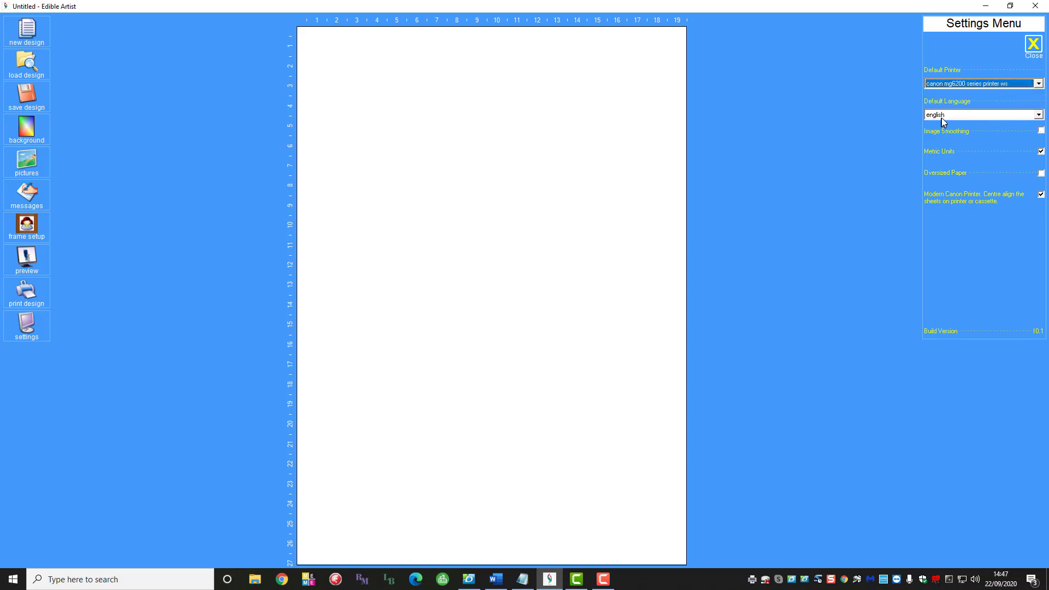
{"action": "left_click", "coordinate": [1039, 114]}
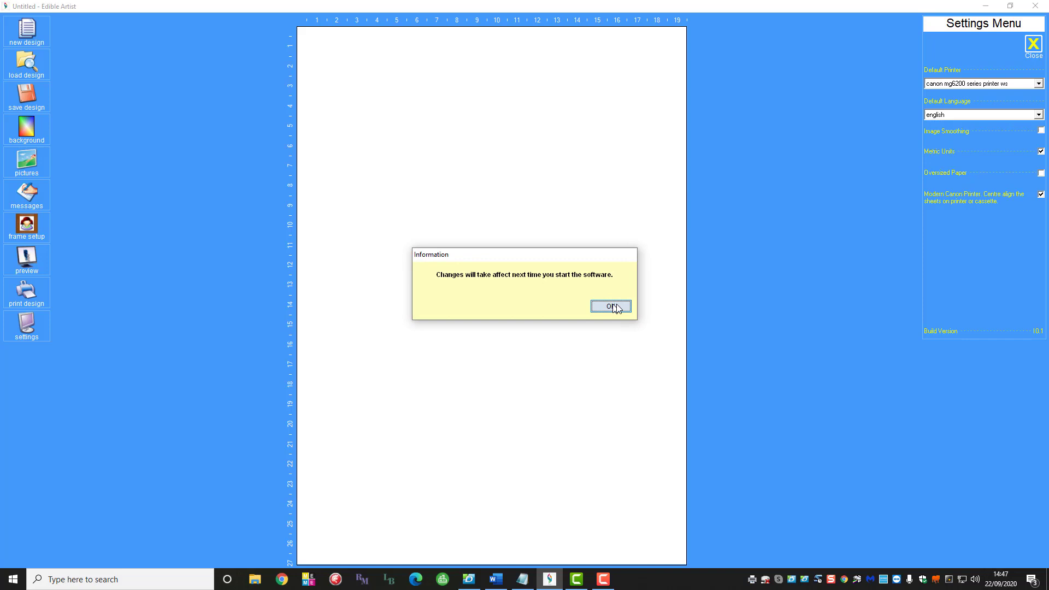
{"action": "left_click", "coordinate": [609, 306]}
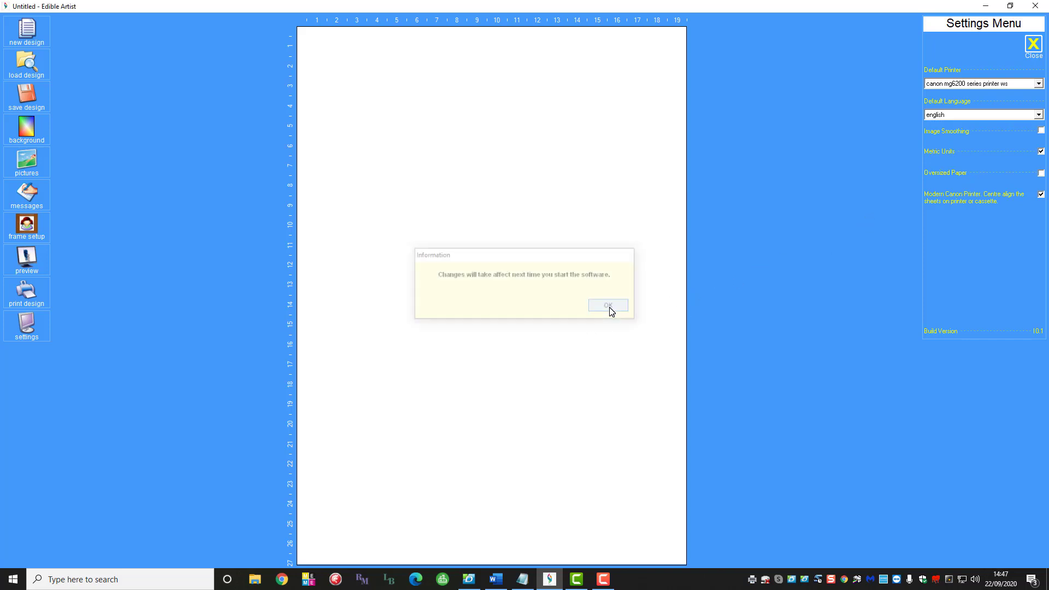
{"action": "left_click", "coordinate": [607, 305]}
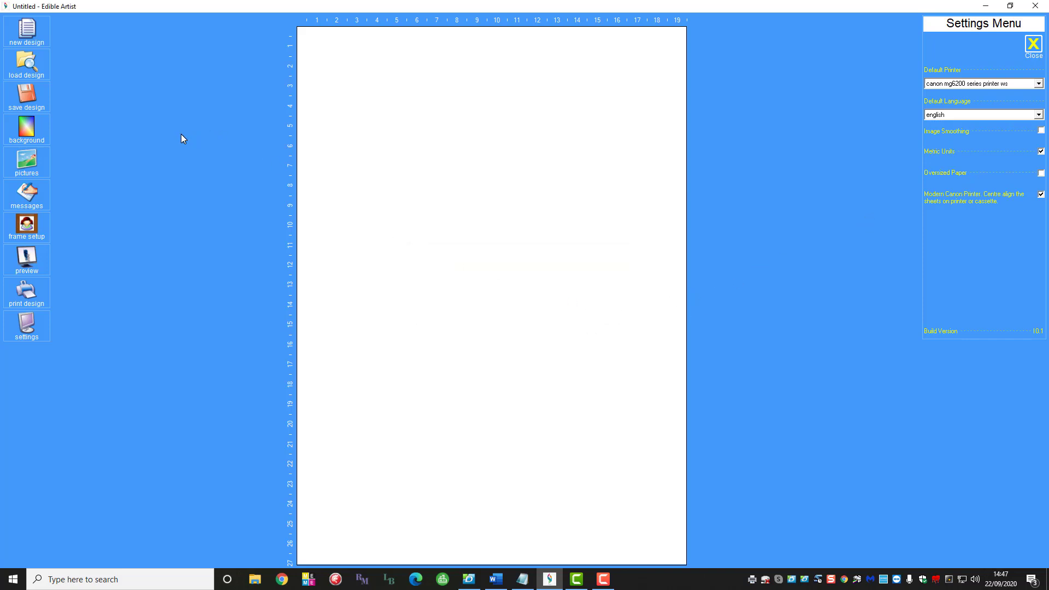
{"action": "mouse_move", "coordinate": [130, 93]}
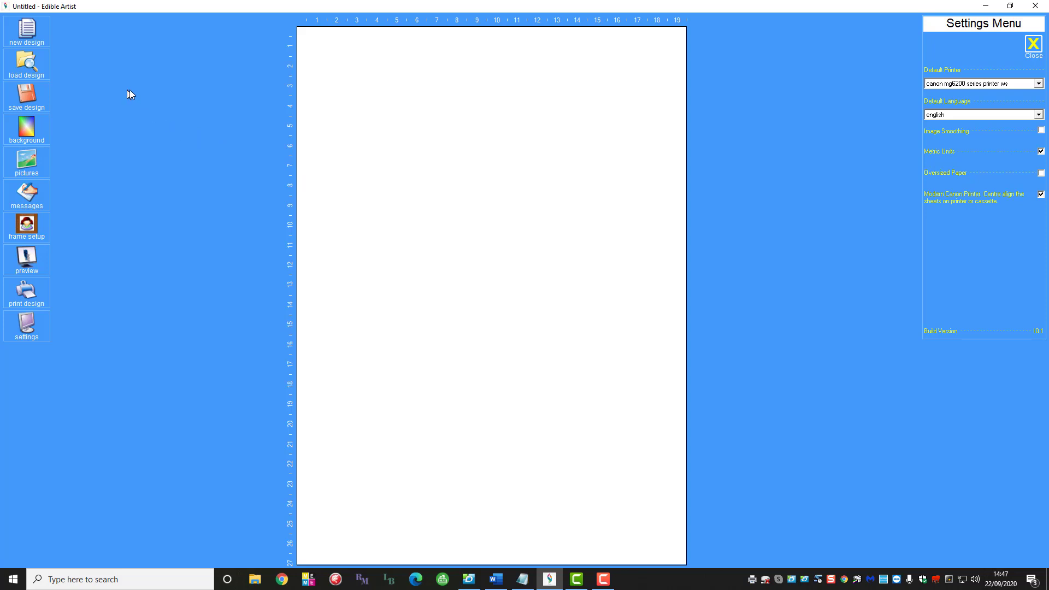
{"action": "mouse_move", "coordinate": [26, 65]}
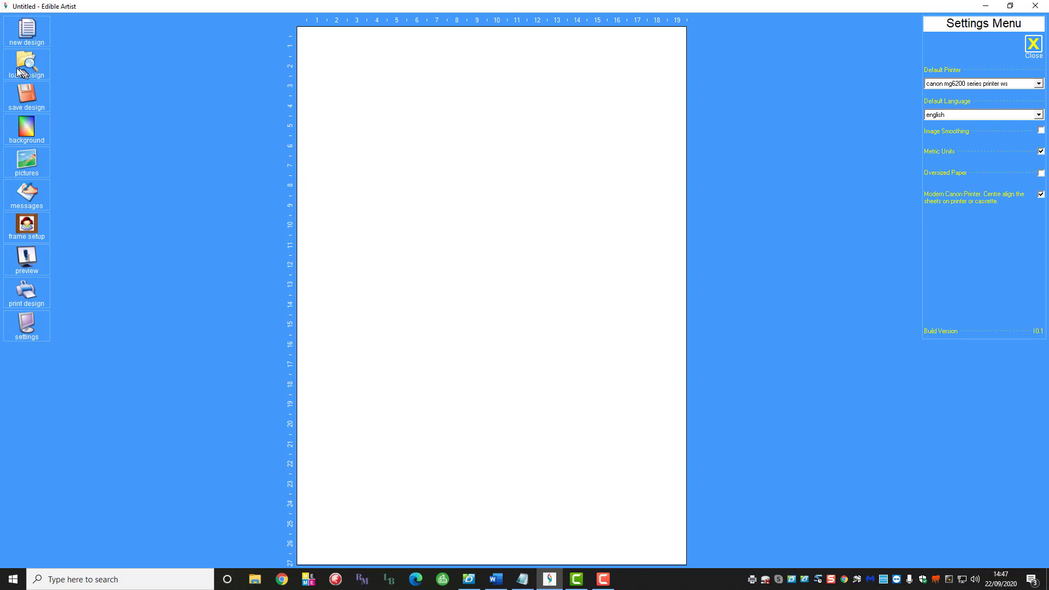
{"action": "mouse_move", "coordinate": [27, 34]}
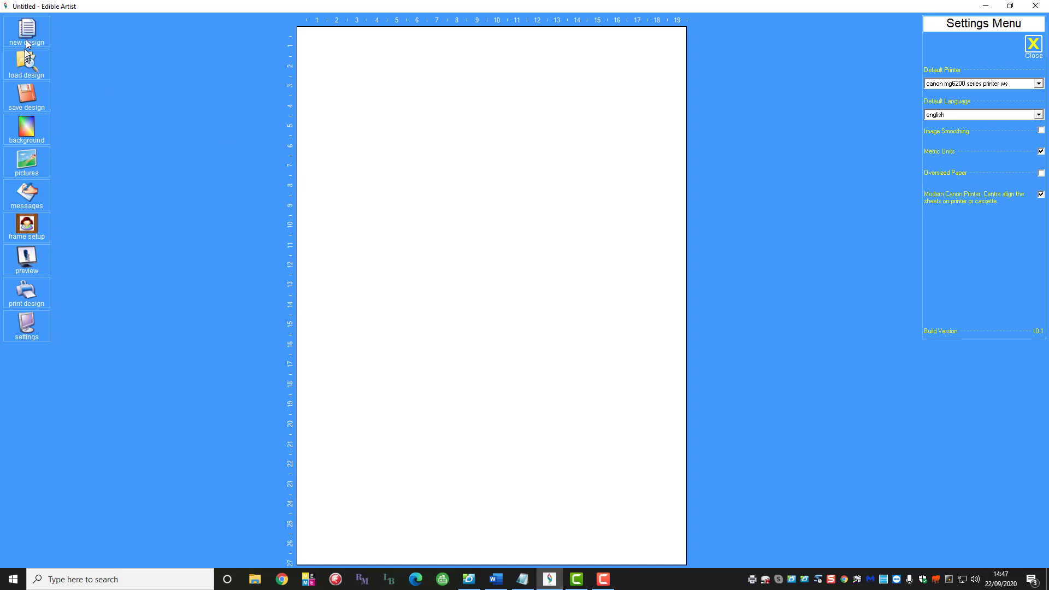
Create a new design from the DECO A4 LANDSCAPE template in the Design Wizard.
{"action": "left_click", "coordinate": [27, 30]}
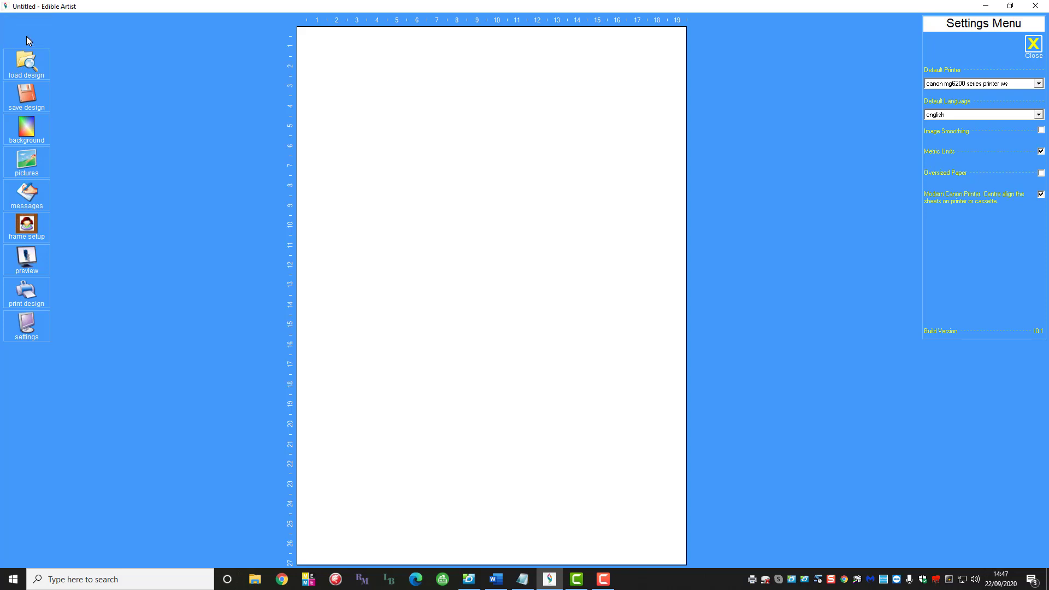
{"action": "left_click", "coordinate": [26, 32]}
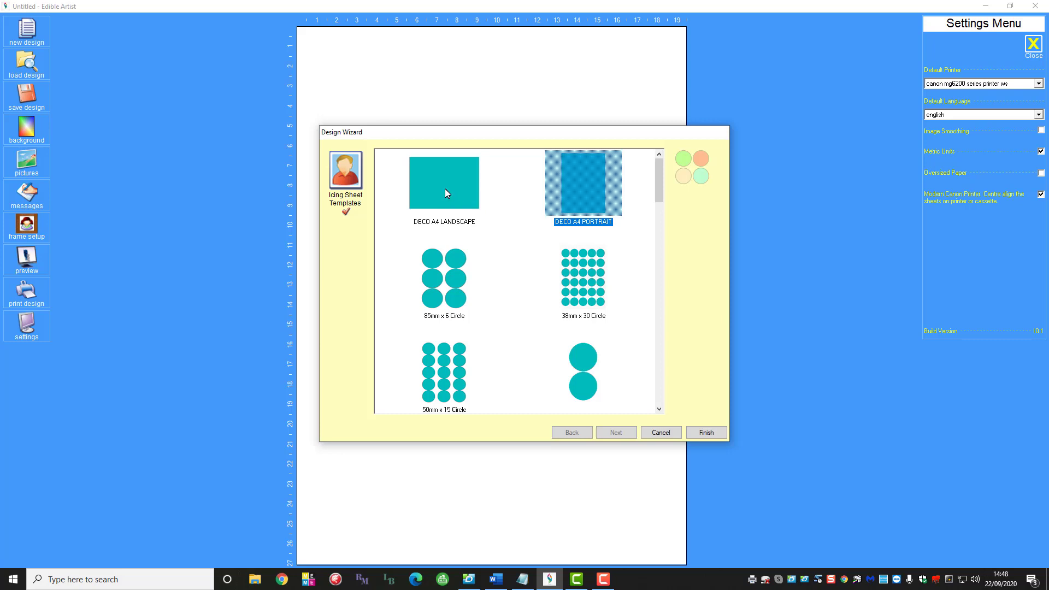
{"action": "mouse_move", "coordinate": [444, 234]}
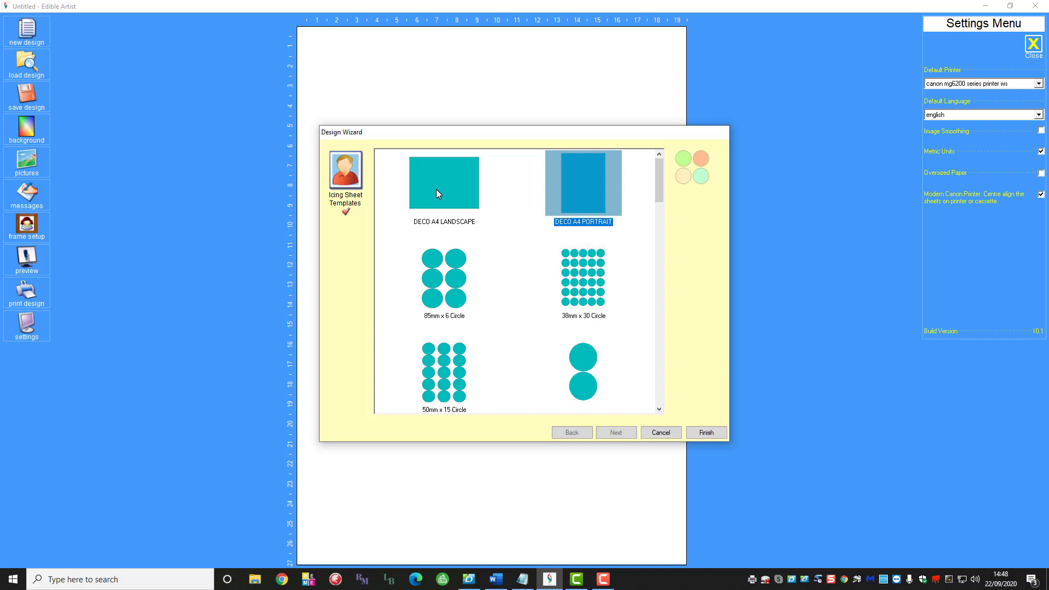
{"action": "left_click", "coordinate": [444, 183]}
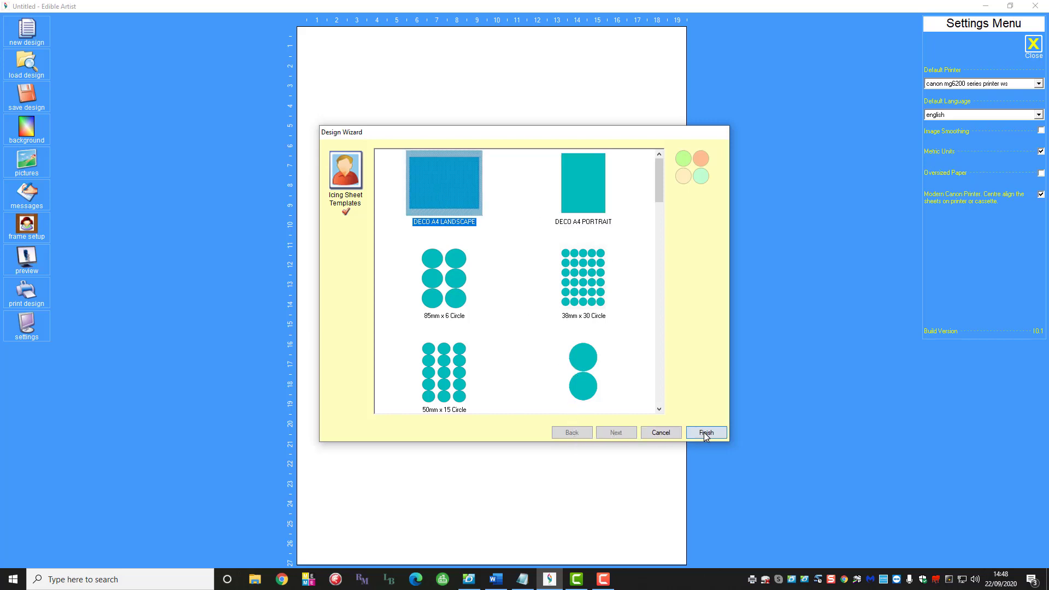
{"action": "left_click", "coordinate": [705, 432]}
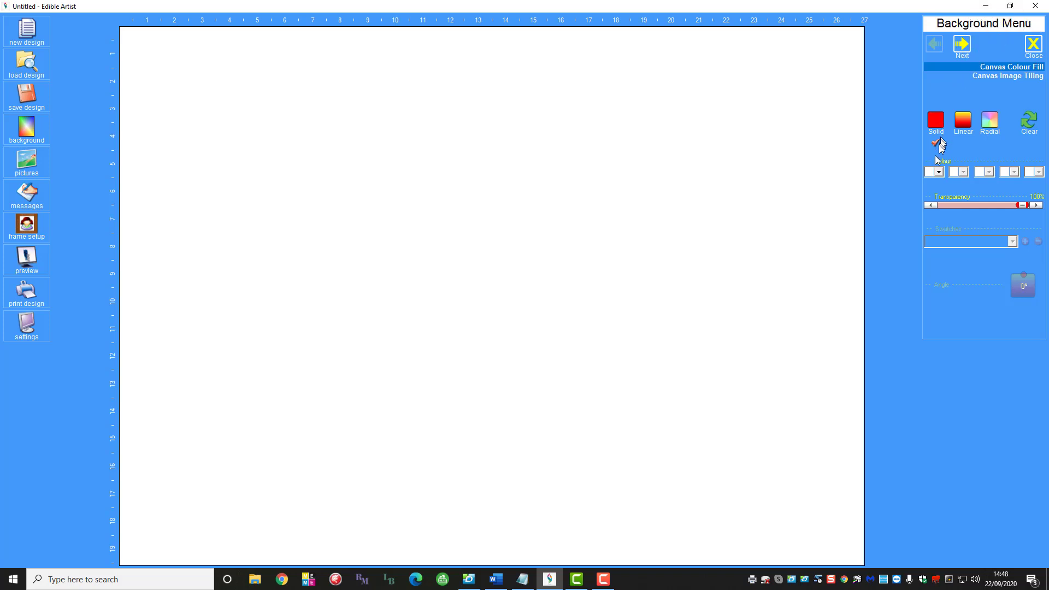
Set the Solid background colour to red.
{"action": "left_click", "coordinate": [939, 172]}
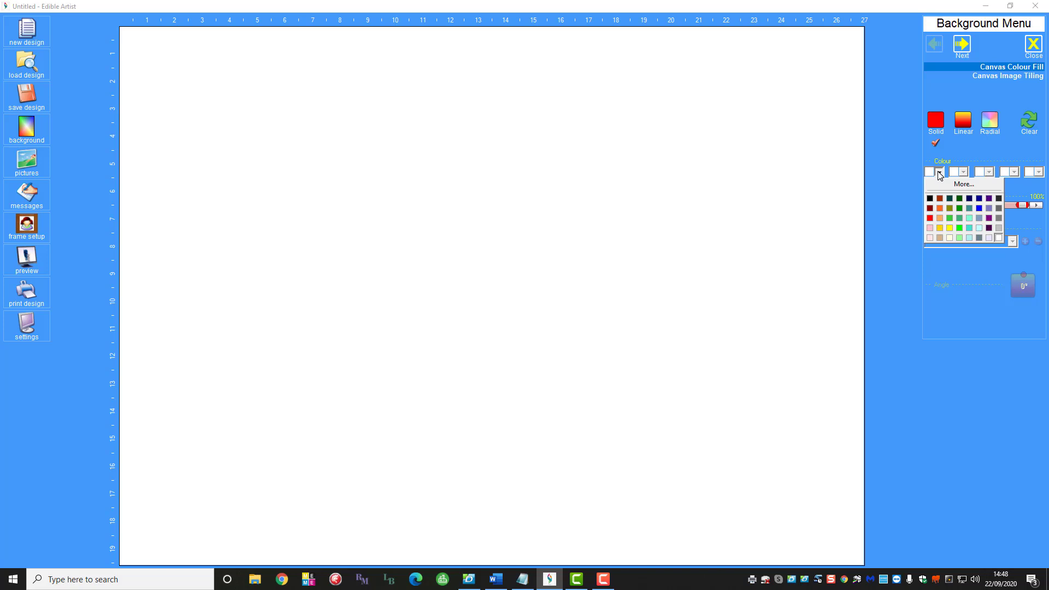
{"action": "left_click", "coordinate": [929, 198]}
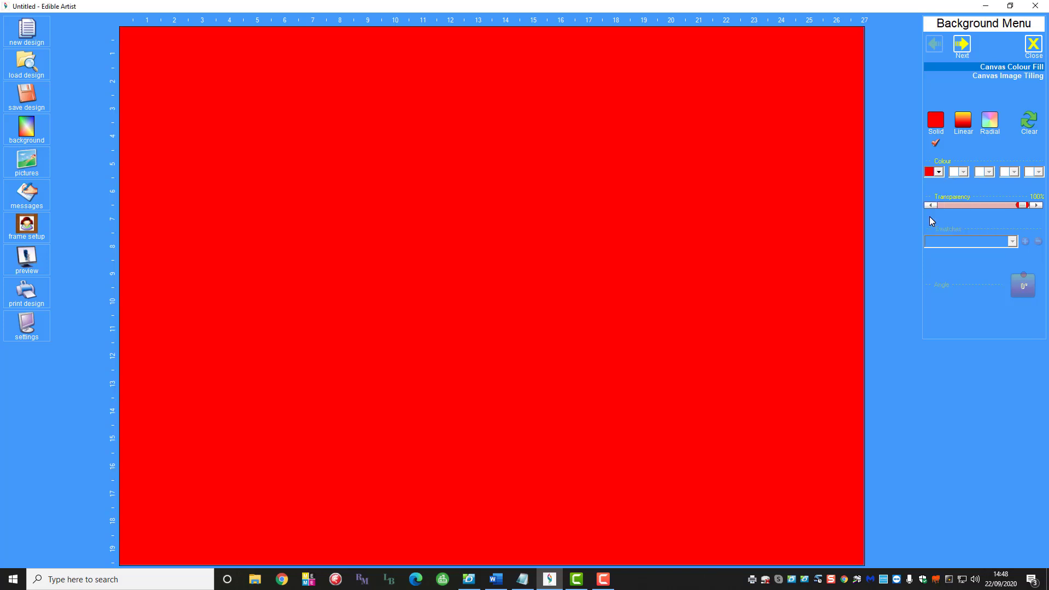
{"action": "mouse_move", "coordinate": [647, 147]}
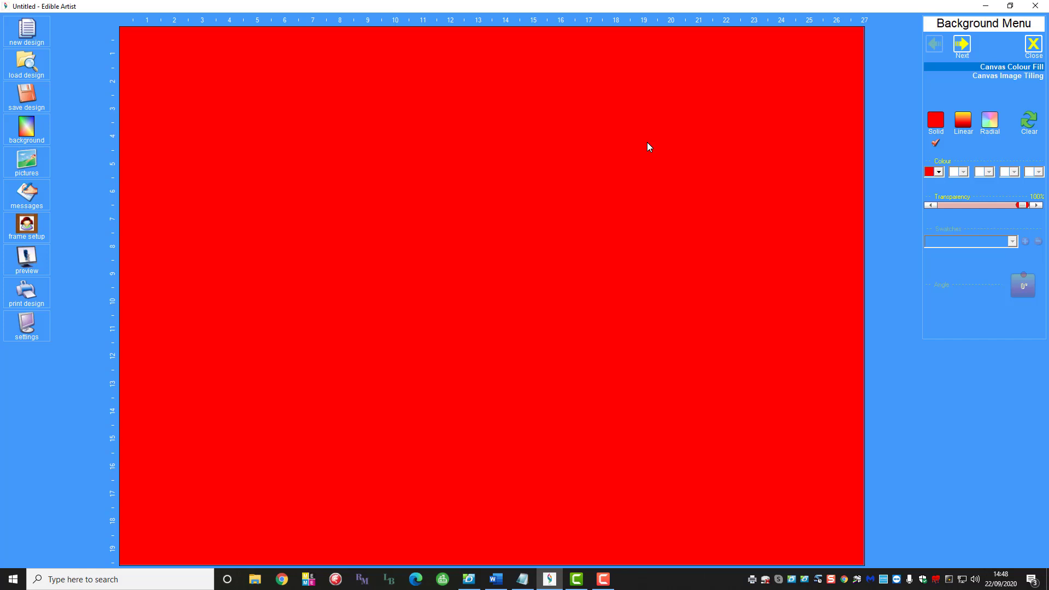
{"action": "mouse_move", "coordinate": [608, 126]}
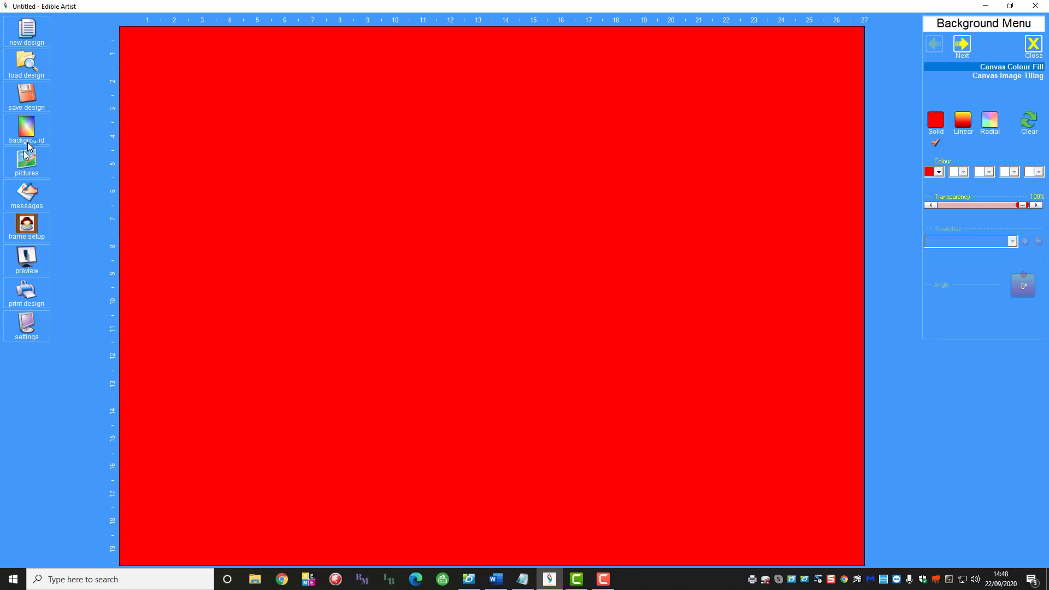
{"action": "mouse_move", "coordinate": [26, 161]}
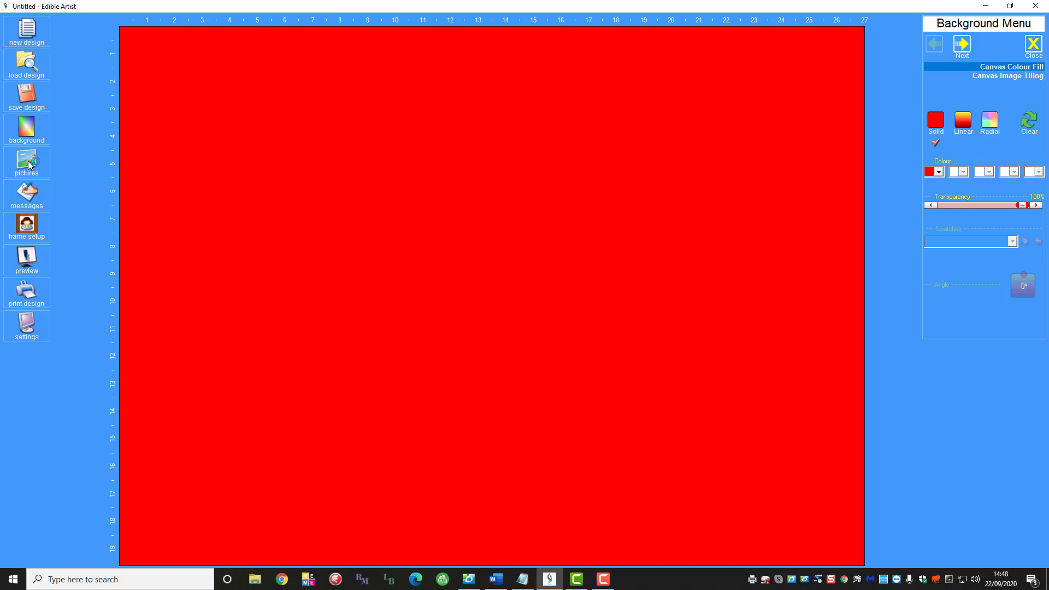
Load the cheetah photo onto the red canvas and close the picture options.
{"action": "left_click", "coordinate": [963, 45]}
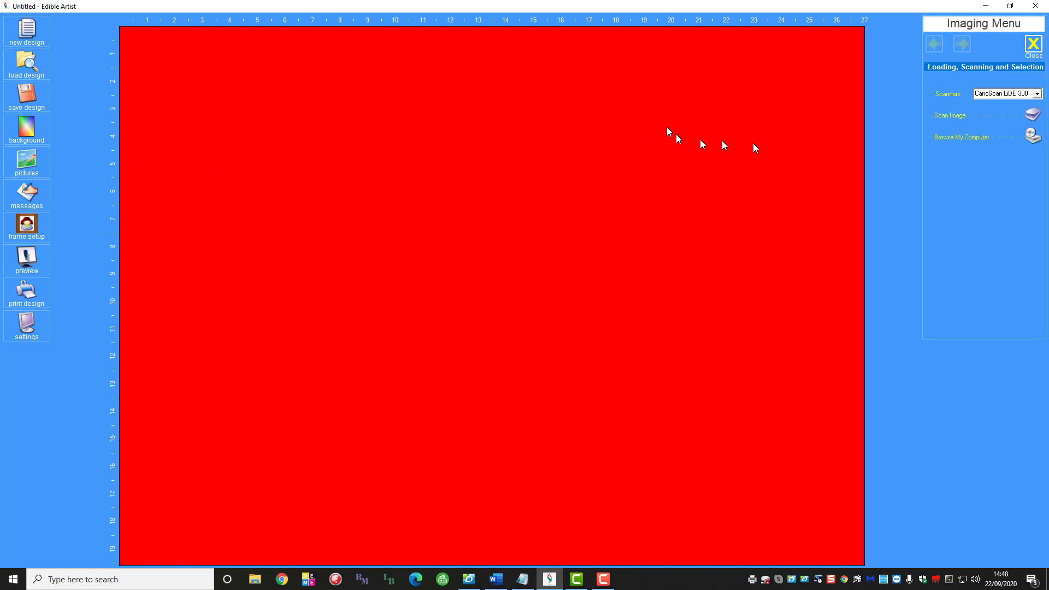
{"action": "mouse_move", "coordinate": [950, 107]}
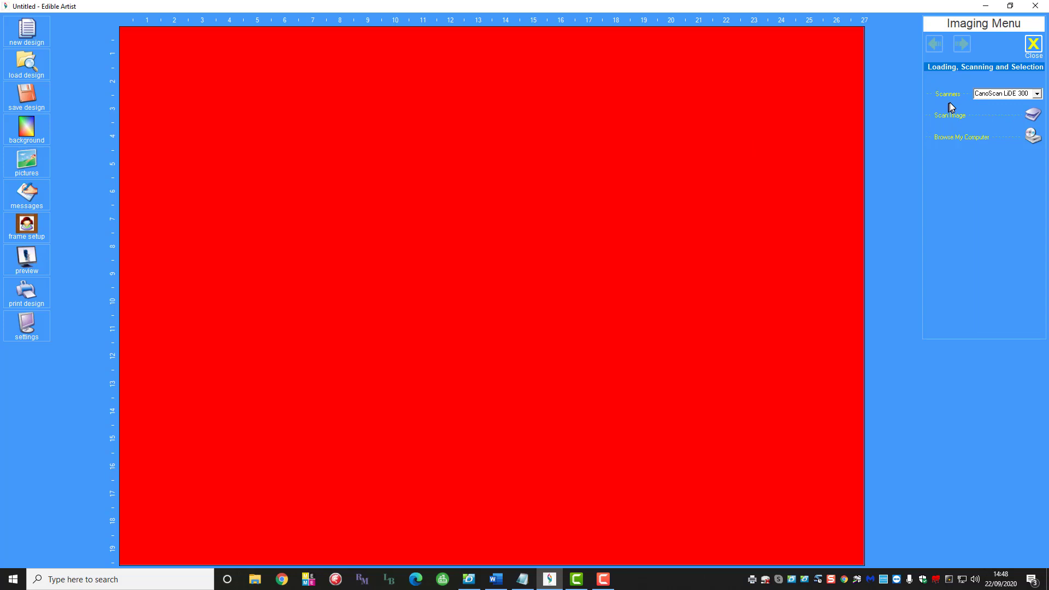
{"action": "mouse_move", "coordinate": [961, 128]}
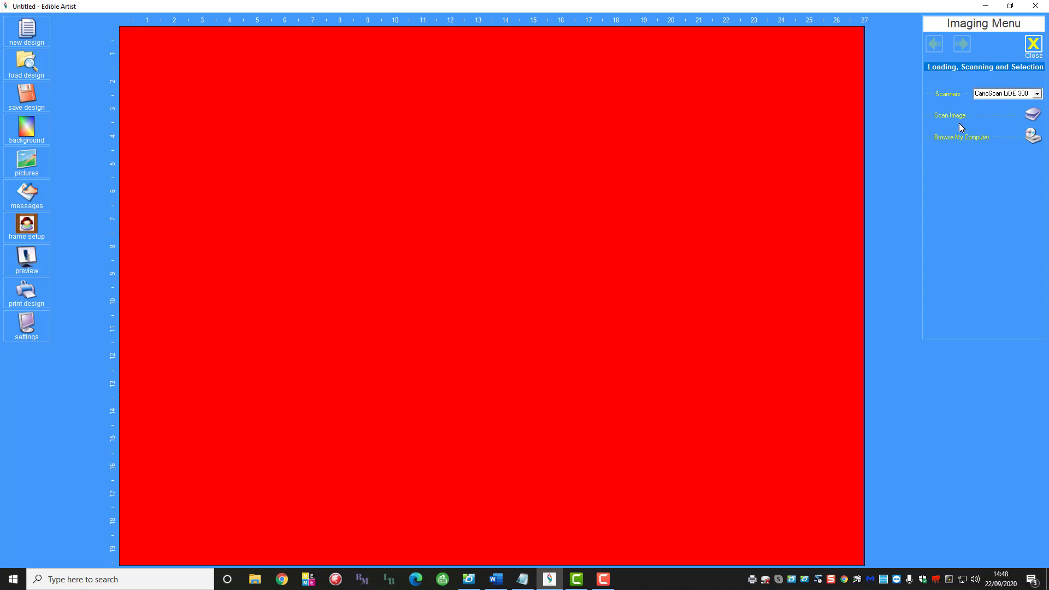
{"action": "mouse_move", "coordinate": [1033, 139]}
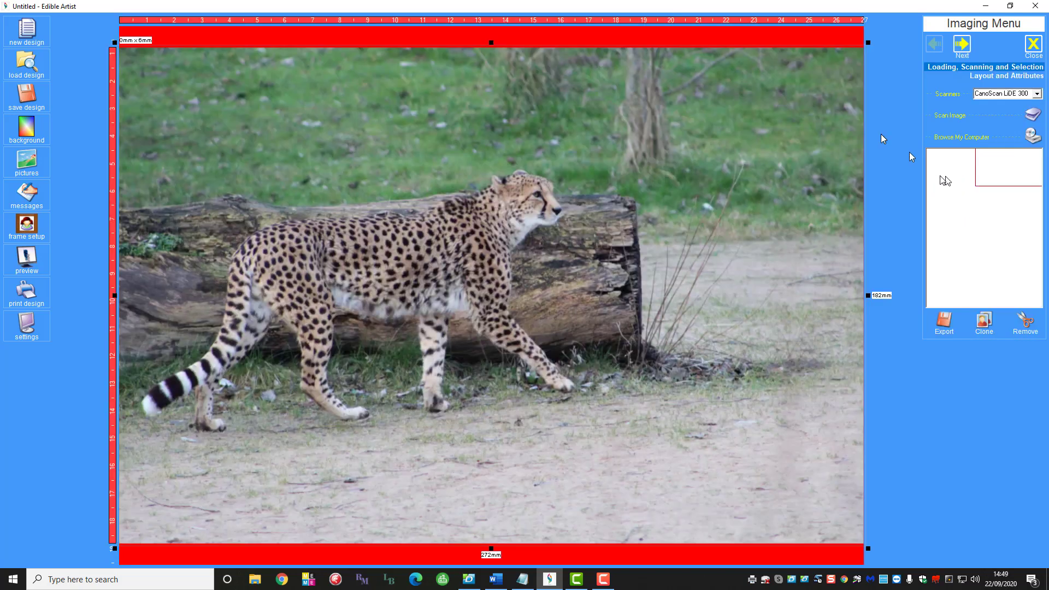
{"action": "mouse_move", "coordinate": [866, 138]}
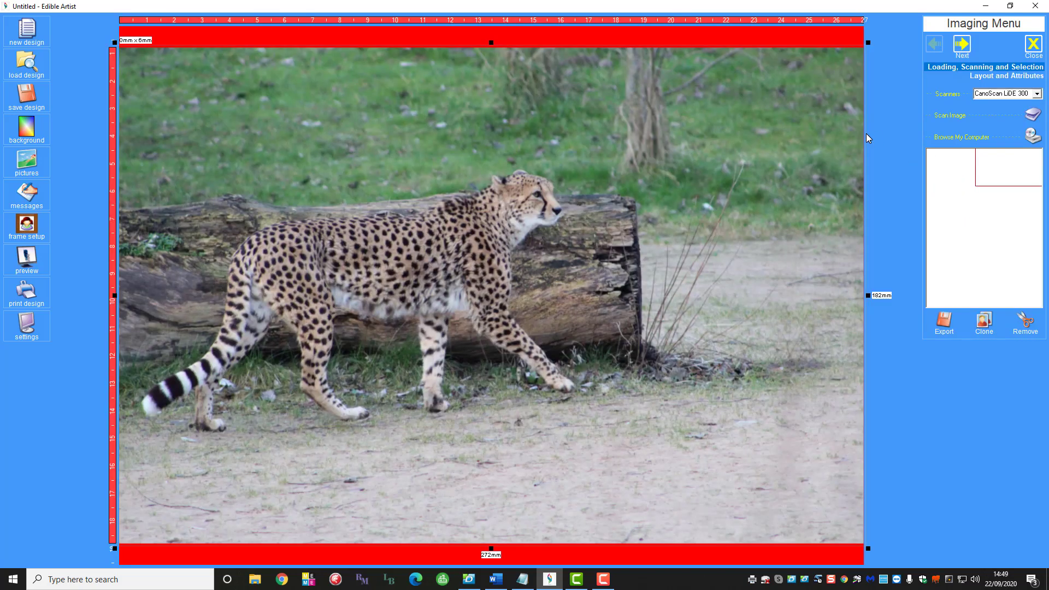
{"action": "mouse_move", "coordinate": [891, 195]}
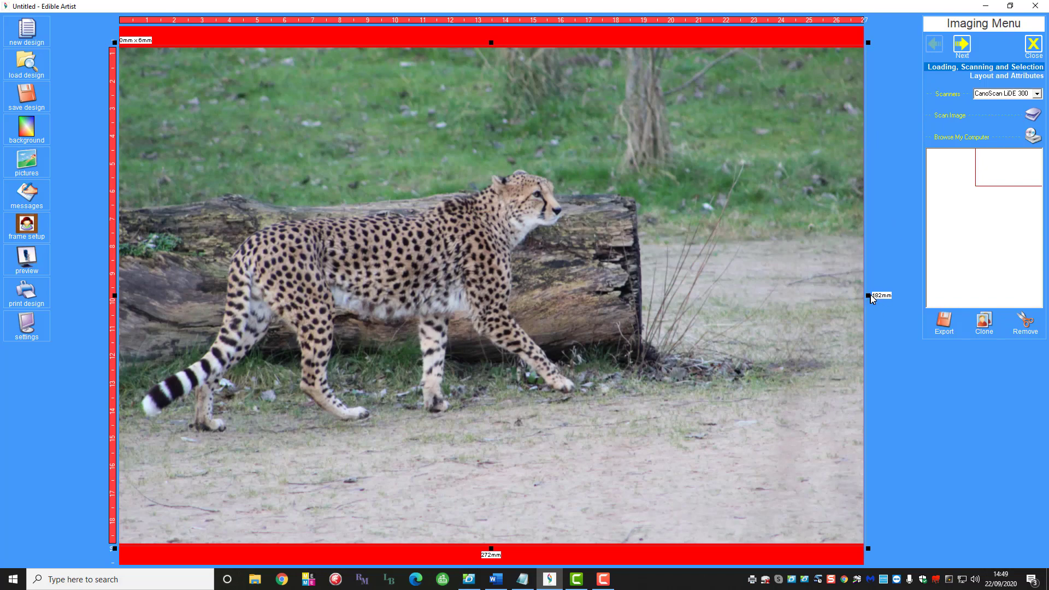
{"action": "mouse_move", "coordinate": [870, 298]}
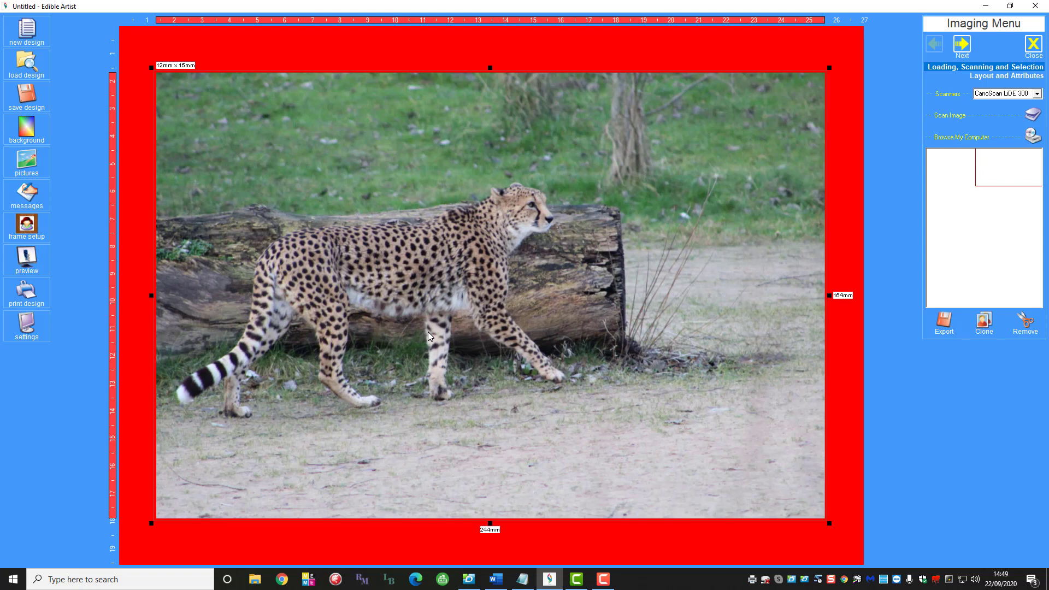
{"action": "mouse_move", "coordinate": [1015, 45]}
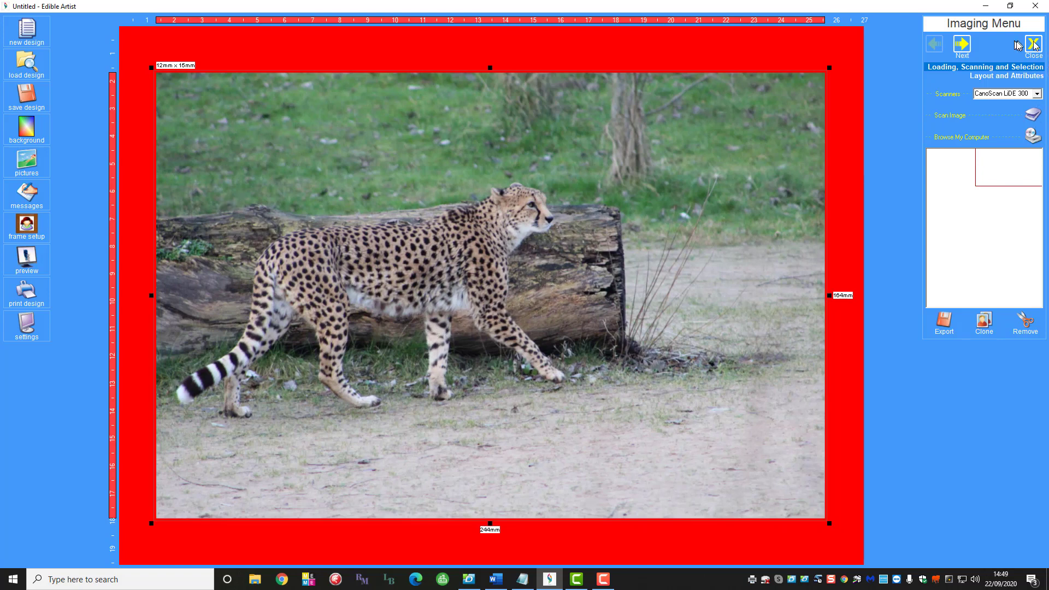
{"action": "left_click", "coordinate": [1034, 43]}
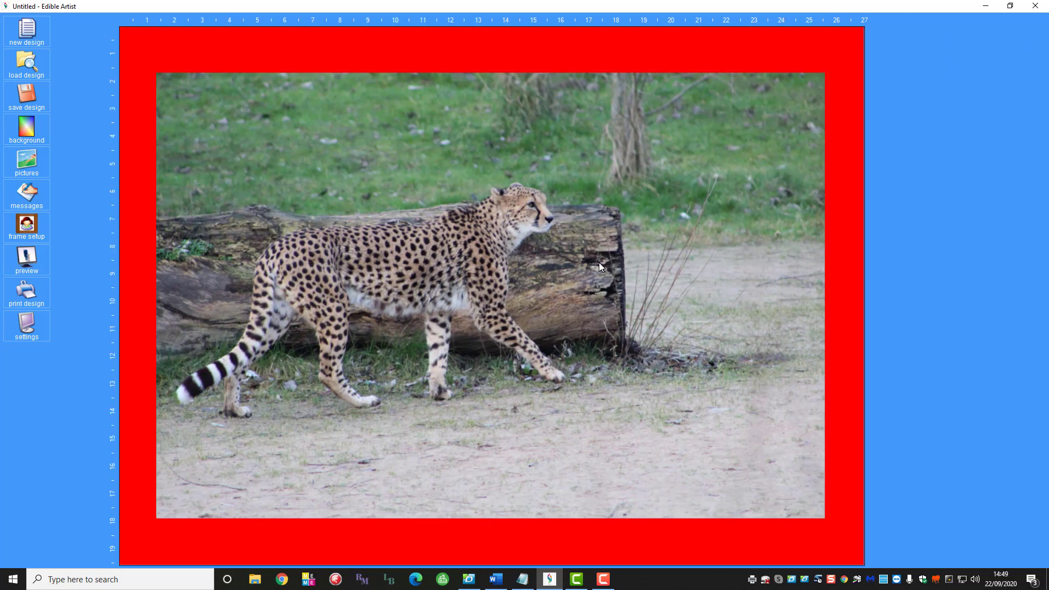
{"action": "mouse_move", "coordinate": [132, 275]}
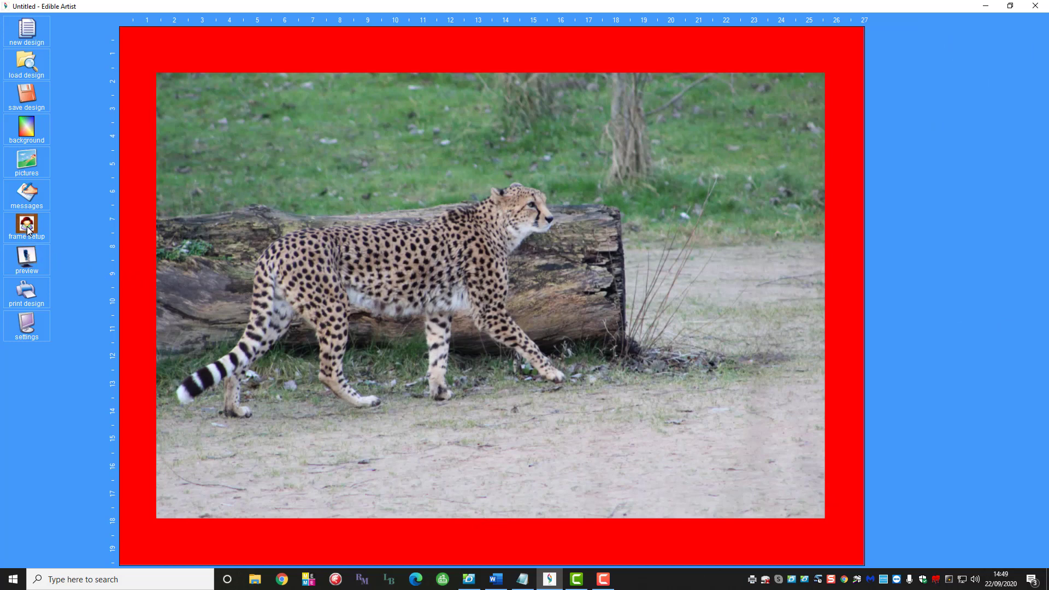
Apply frame style 1 and narrow its Size slider until a red edge shows.
{"action": "left_click", "coordinate": [26, 228]}
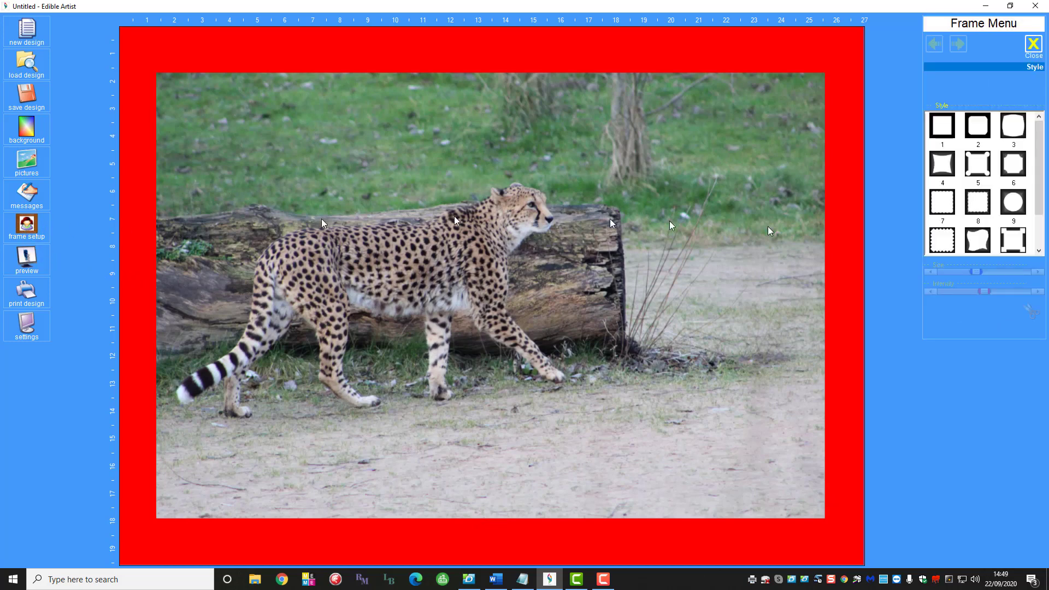
{"action": "left_click", "coordinate": [942, 125]}
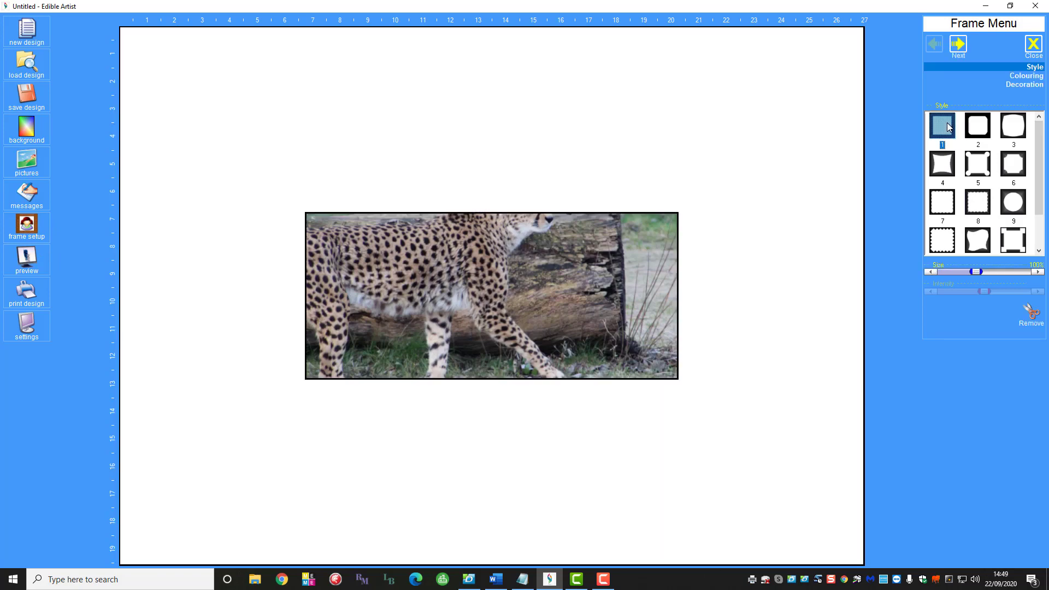
{"action": "mouse_move", "coordinate": [964, 281]}
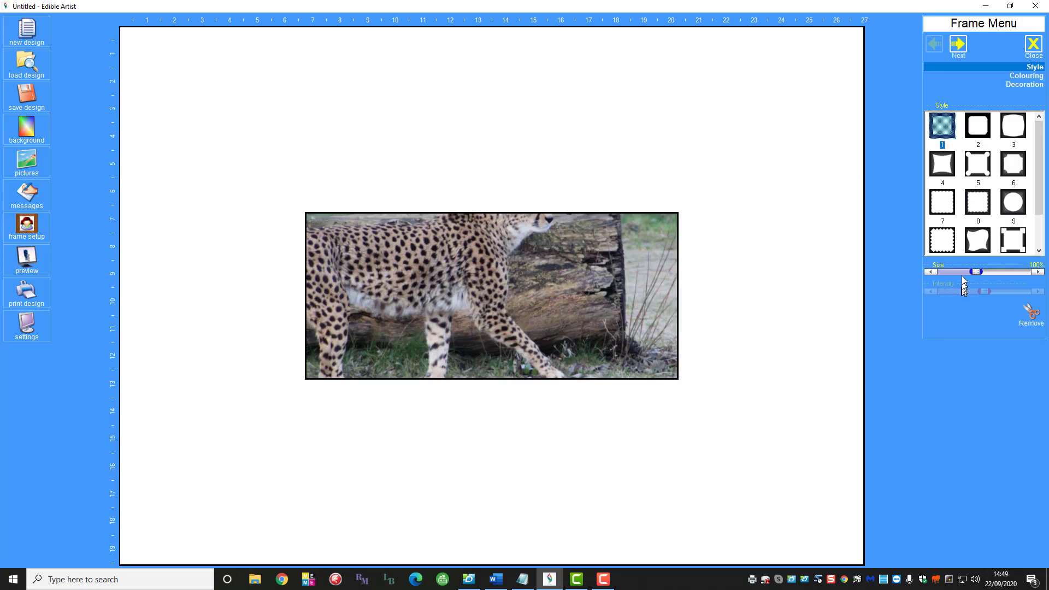
{"action": "left_click_drag", "start_coordinate": [979, 272], "coordinate": [975, 272]}
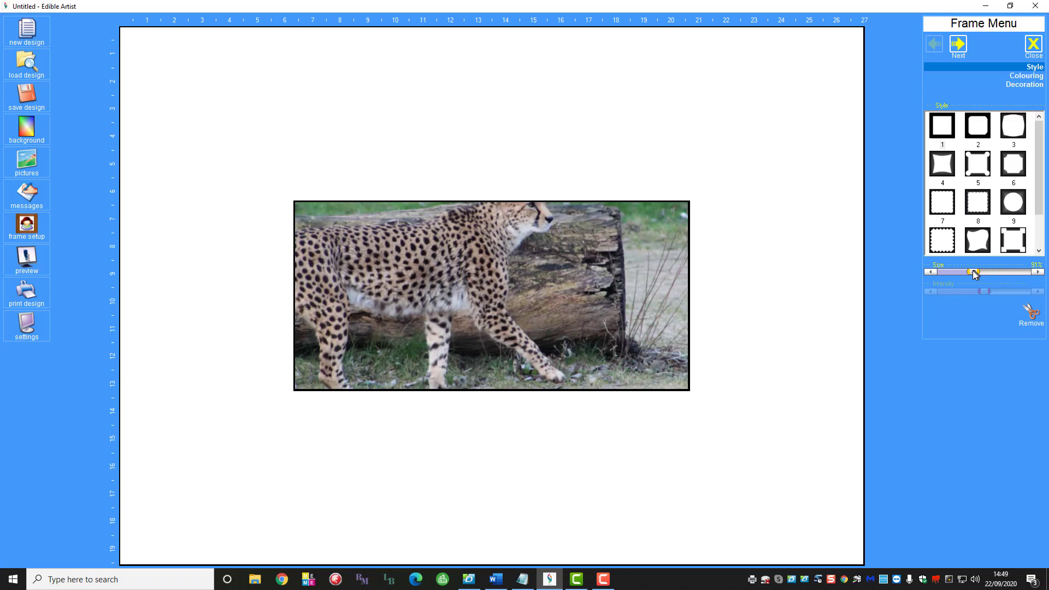
{"action": "left_click_drag", "start_coordinate": [975, 272], "coordinate": [956, 272]}
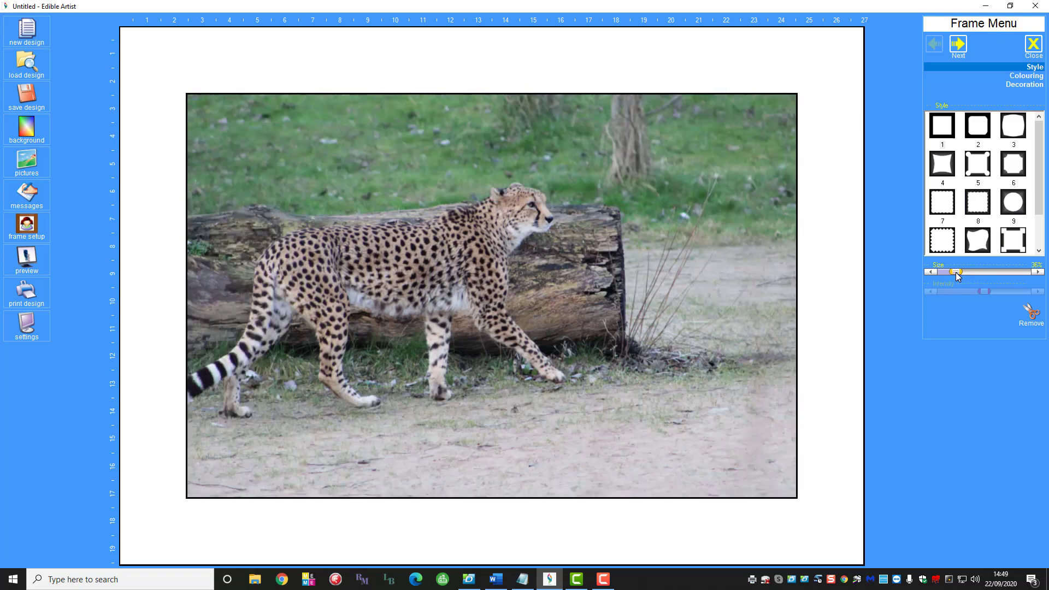
{"action": "left_click_drag", "start_coordinate": [957, 274], "coordinate": [947, 273]}
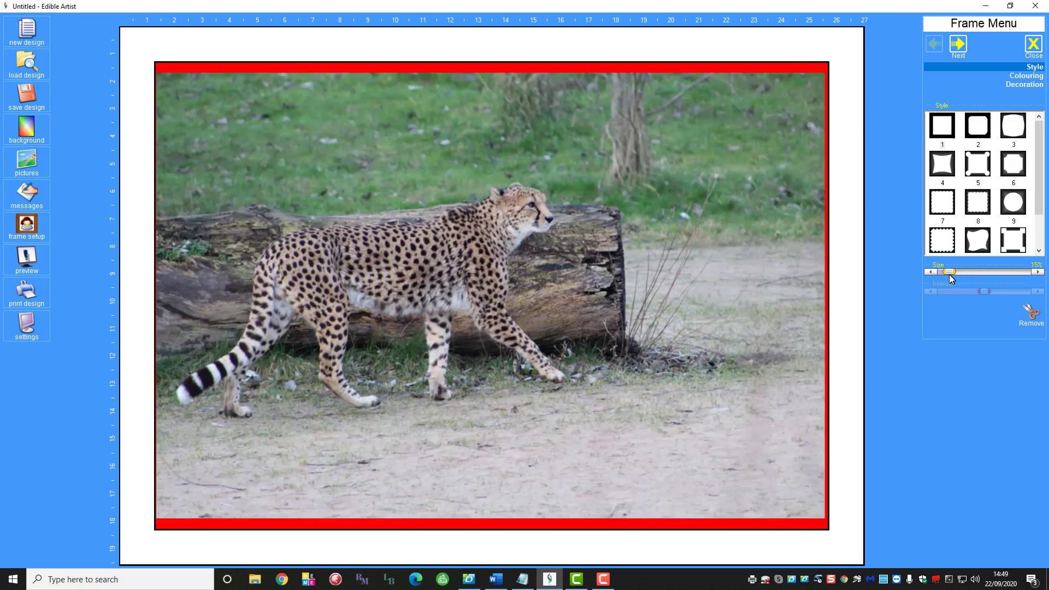
{"action": "left_click_drag", "start_coordinate": [960, 272], "coordinate": [947, 271]}
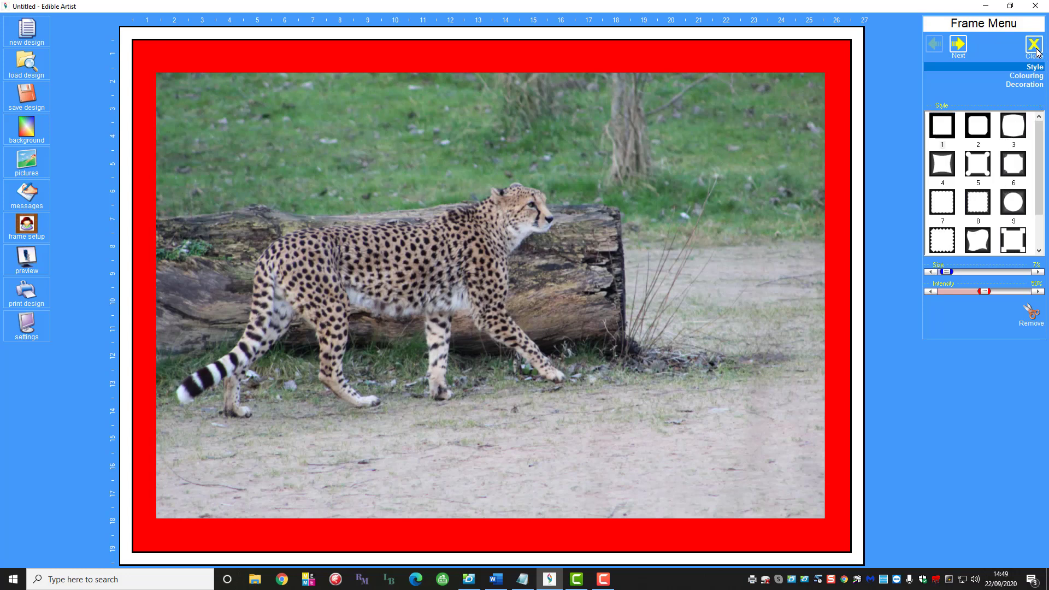
{"action": "left_click", "coordinate": [1034, 43]}
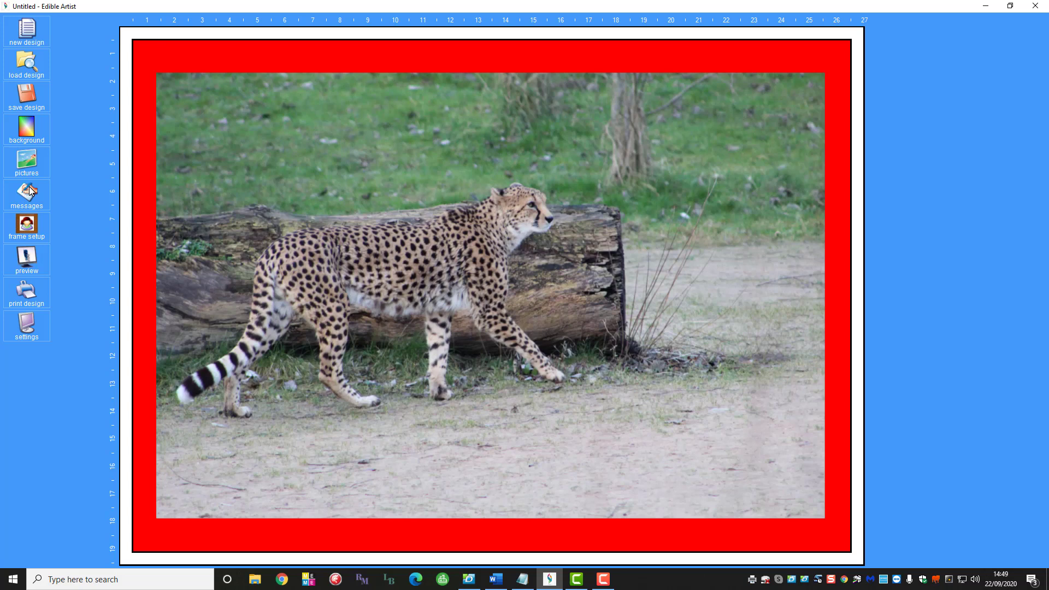
Add the caption 'This is a Cheetah' at size 99 near the photo's bottom.
{"action": "left_click", "coordinate": [27, 194]}
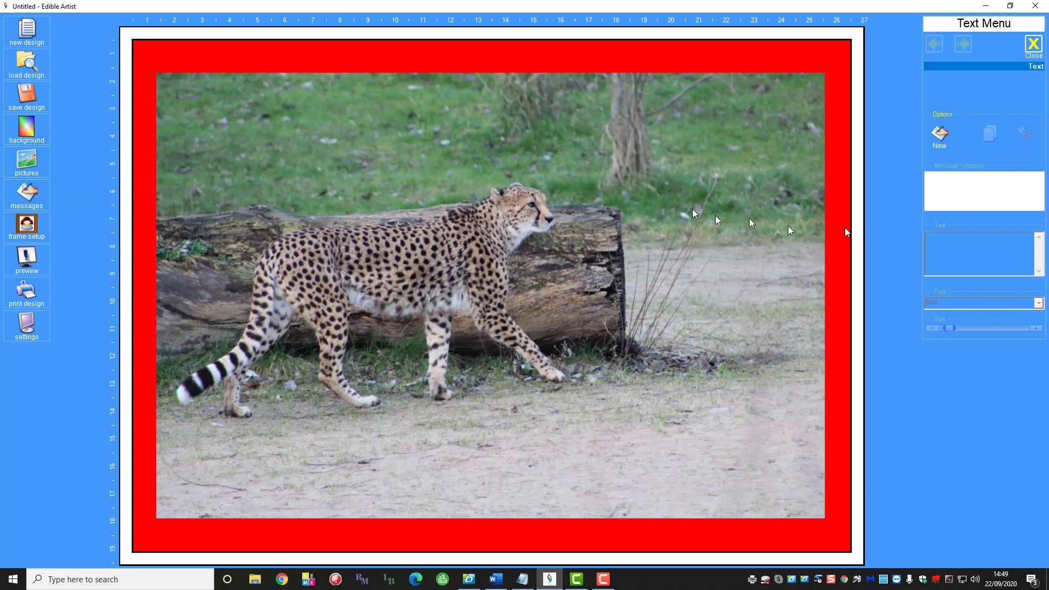
{"action": "mouse_move", "coordinate": [990, 109]}
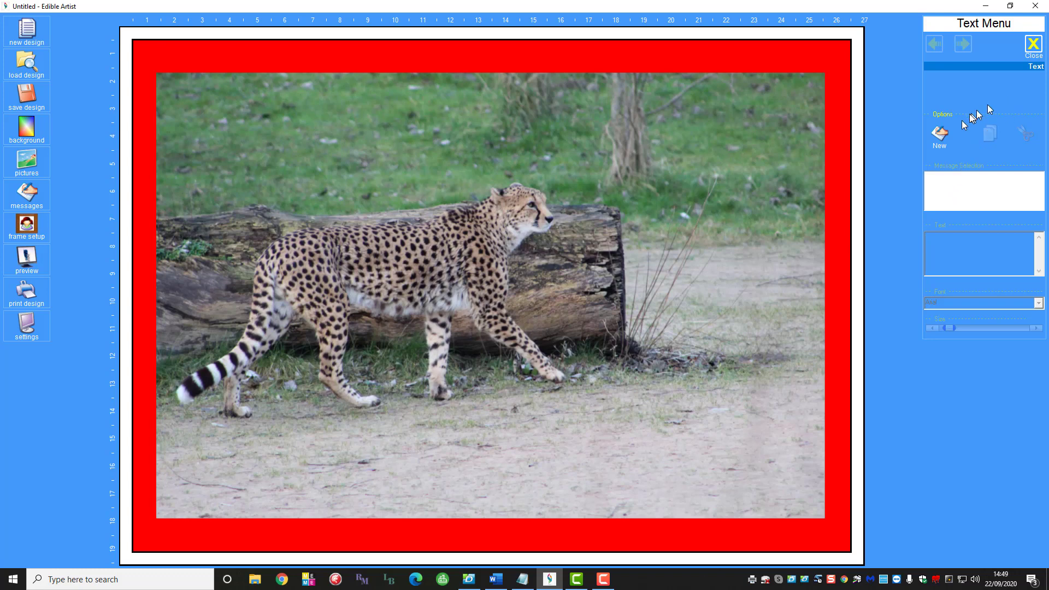
{"action": "left_click", "coordinate": [940, 138]}
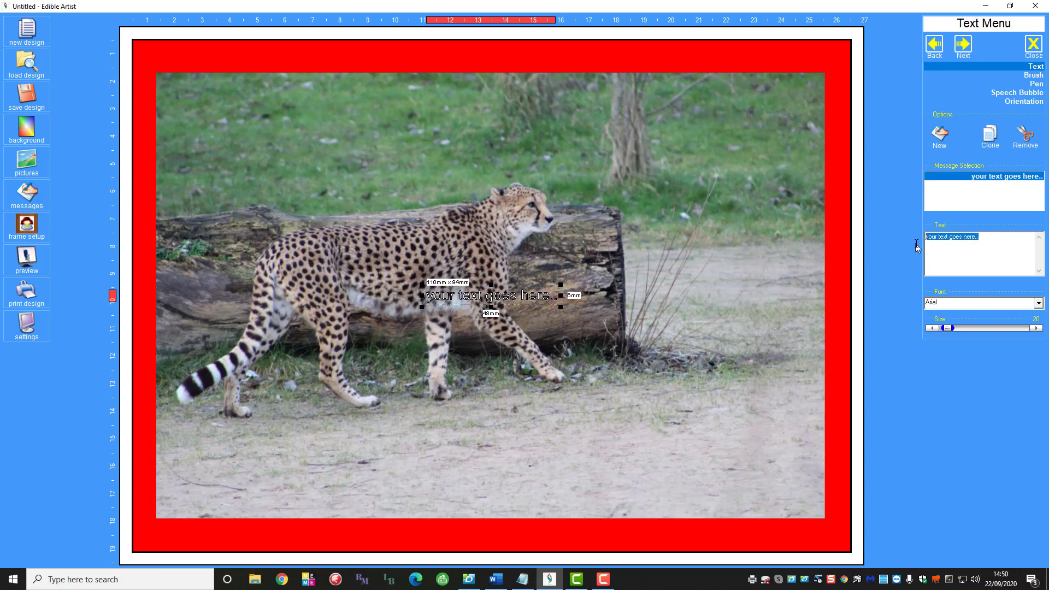
{"action": "type", "text": "This is a Cheetah"}
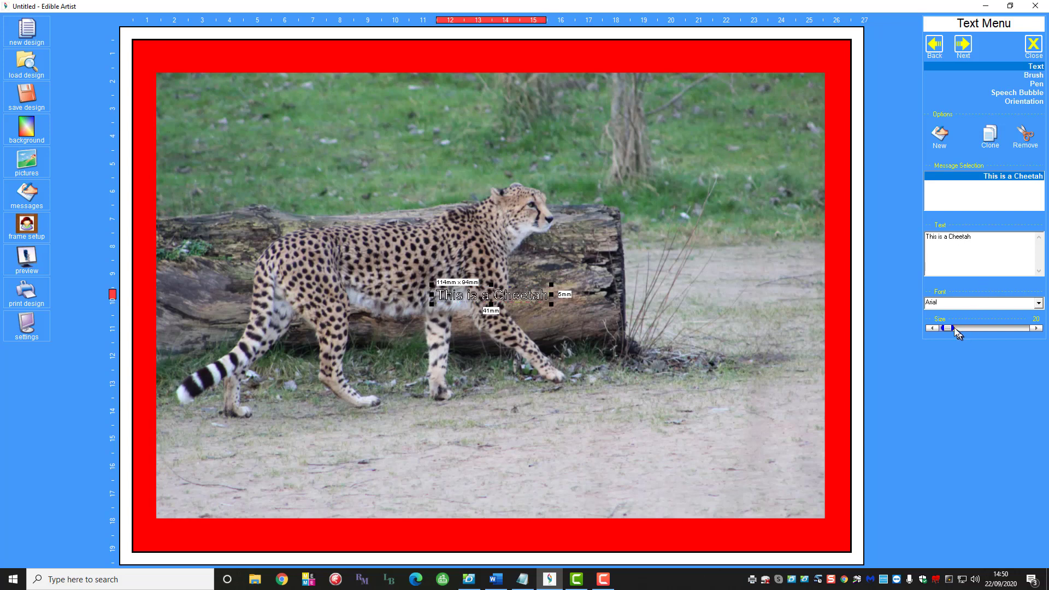
{"action": "left_click_drag", "start_coordinate": [947, 328], "coordinate": [957, 328]}
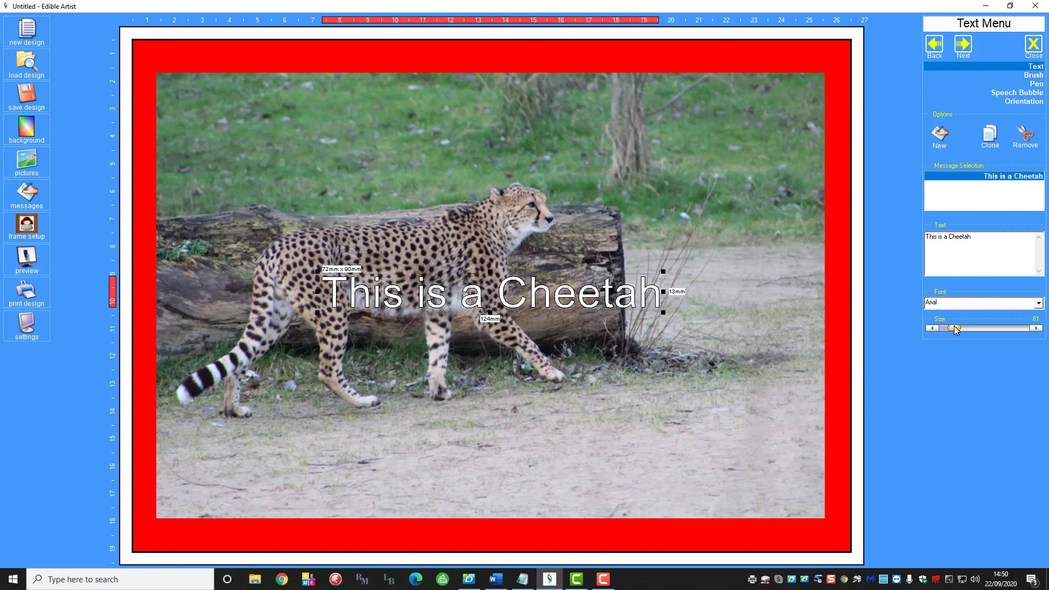
{"action": "left_click_drag", "start_coordinate": [949, 328], "coordinate": [962, 328]}
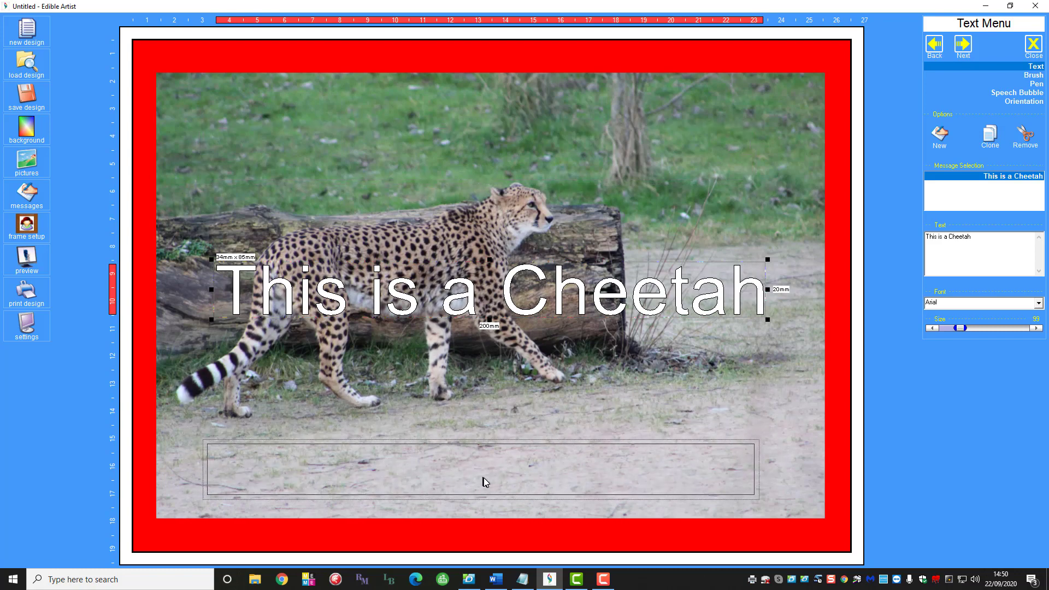
{"action": "left_click_drag", "start_coordinate": [486, 291], "coordinate": [487, 474]}
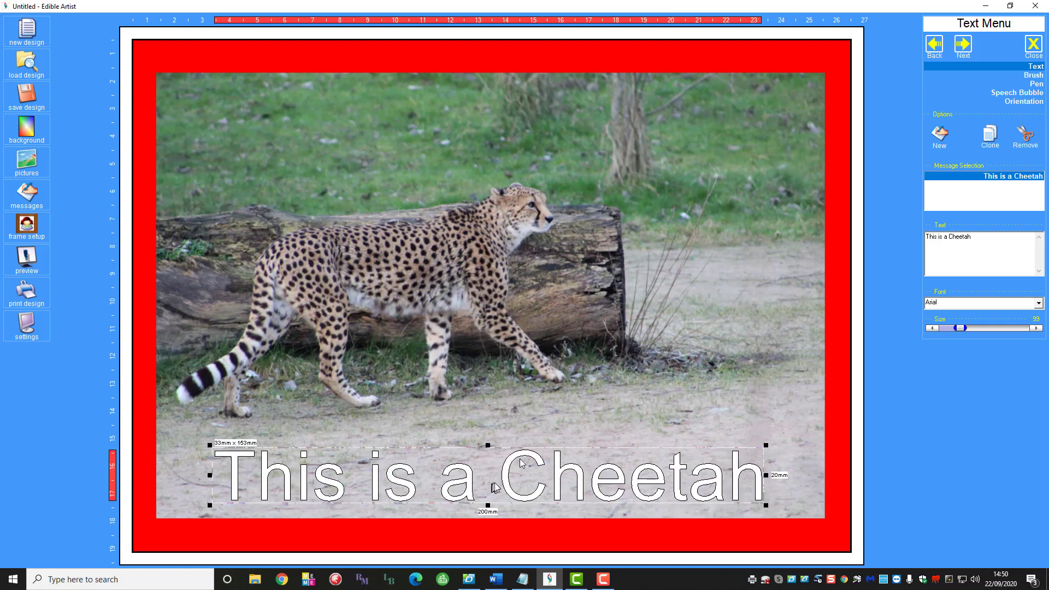
{"action": "mouse_move", "coordinate": [793, 236]}
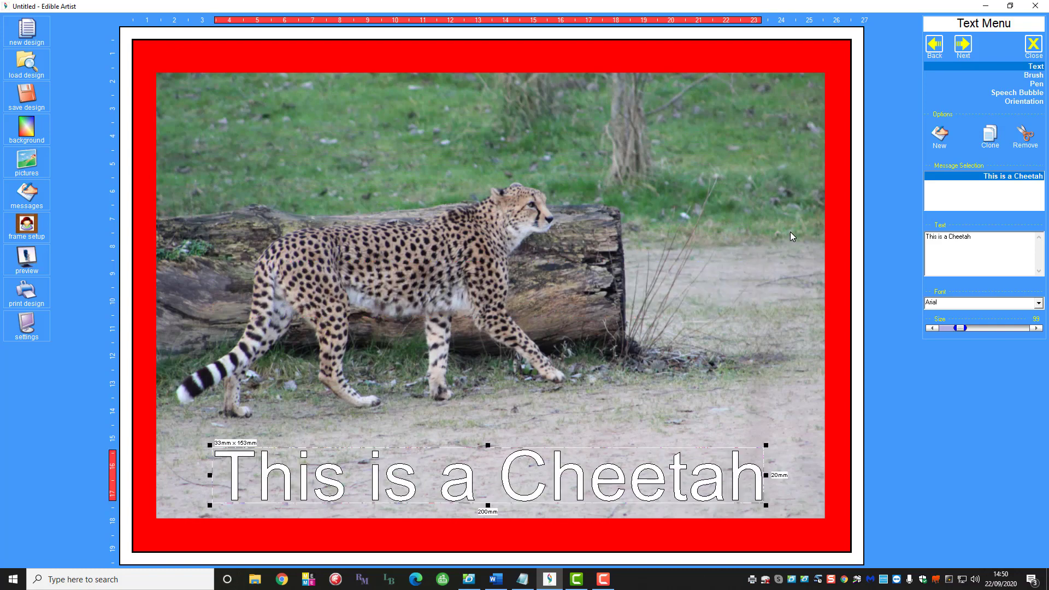
{"action": "mouse_move", "coordinate": [868, 188]}
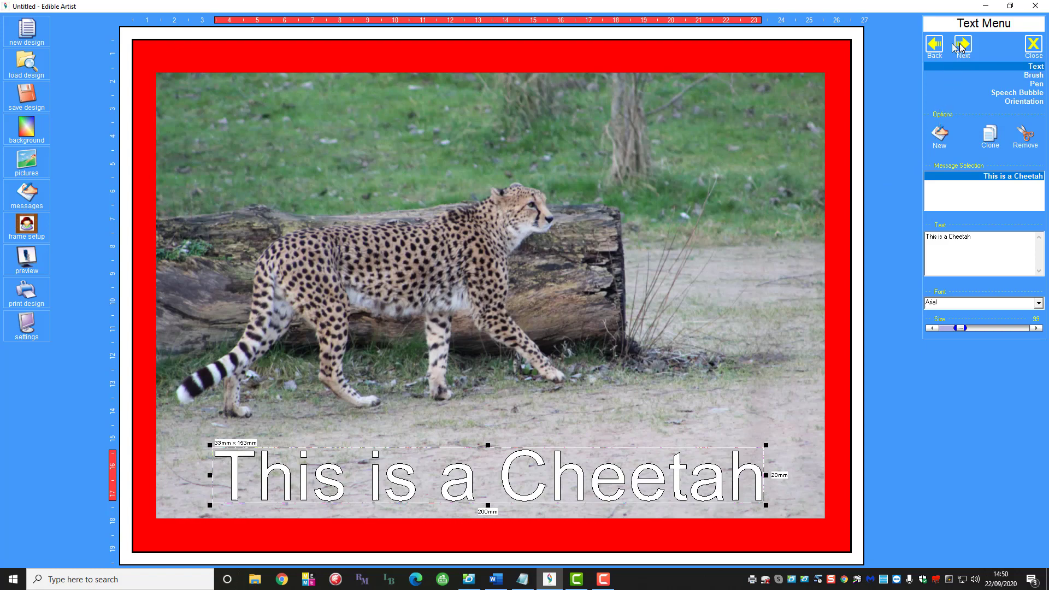
{"action": "left_click", "coordinate": [963, 45]}
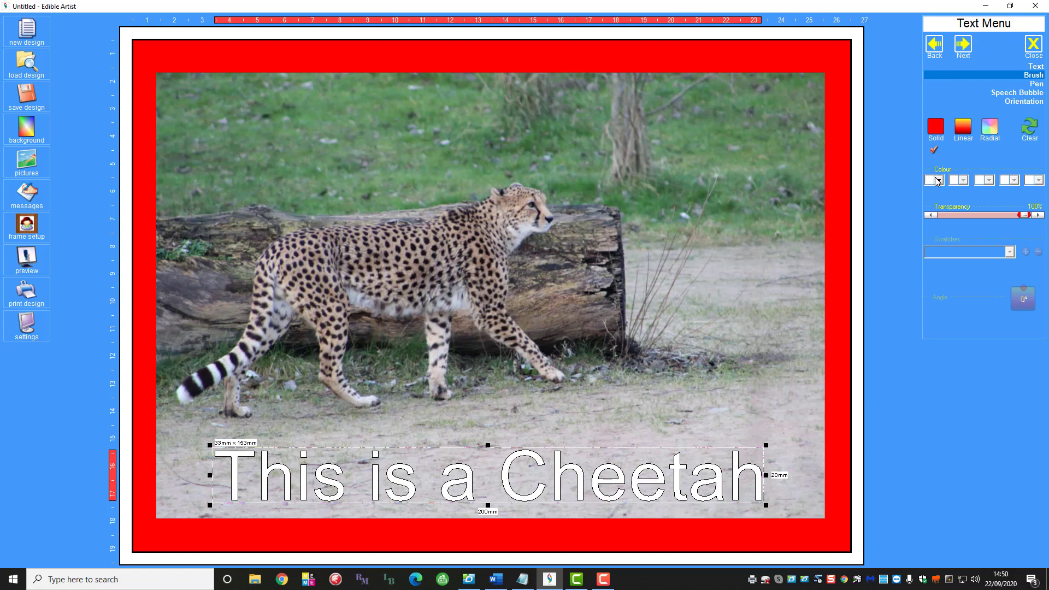
Set both the caption's brush fill and pen outline colour to red.
{"action": "left_click", "coordinate": [932, 180]}
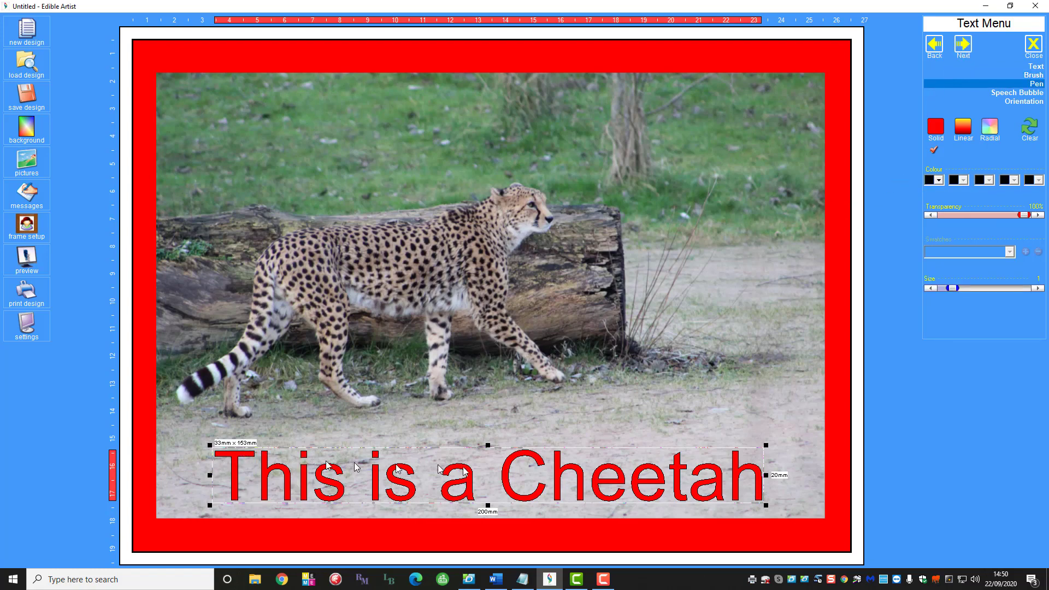
{"action": "mouse_move", "coordinate": [811, 371]}
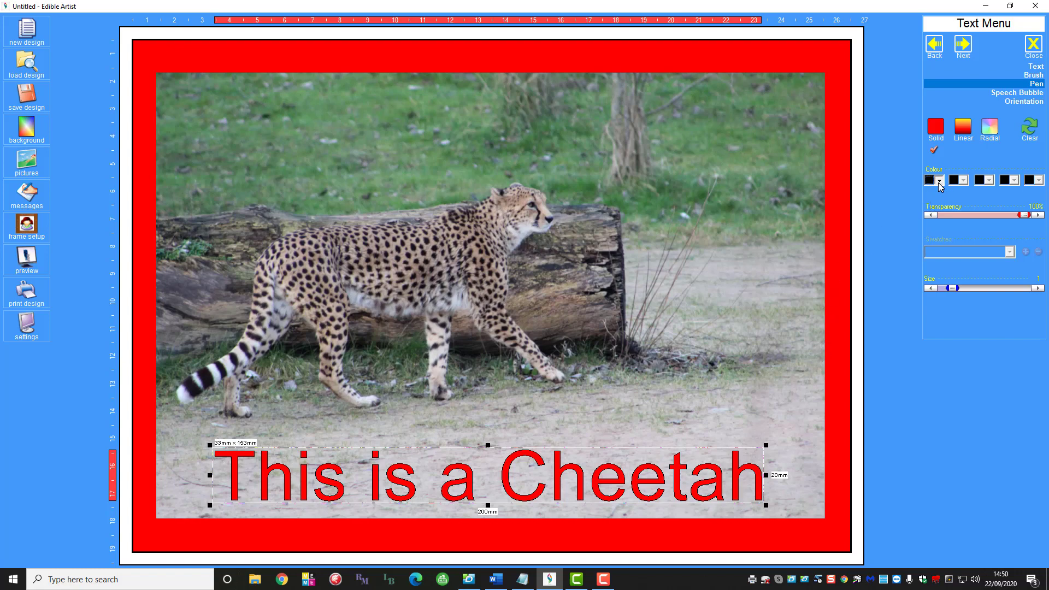
{"action": "left_click", "coordinate": [929, 180]}
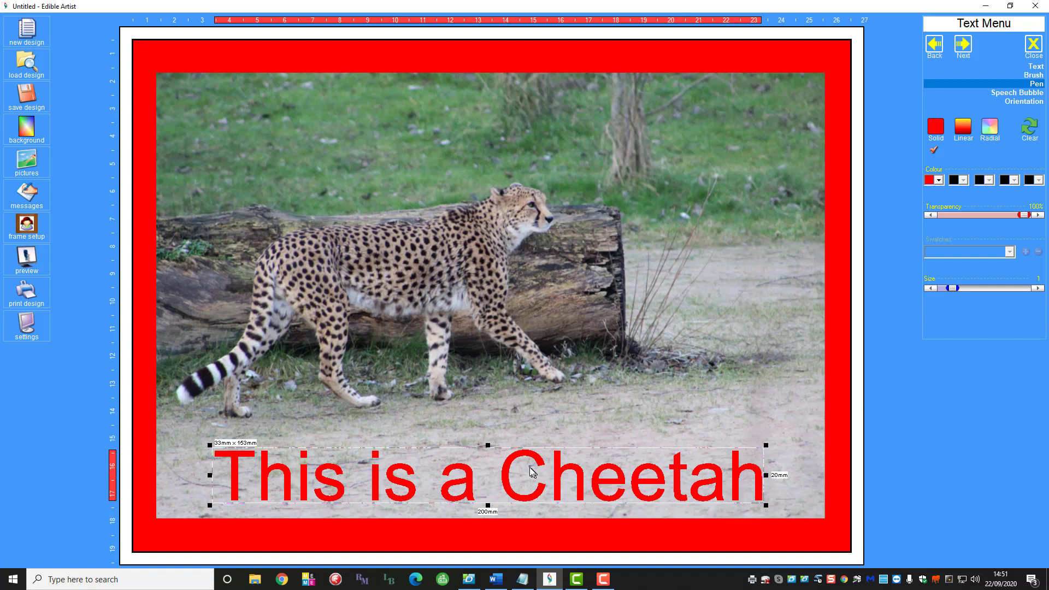
{"action": "mouse_move", "coordinate": [963, 41]}
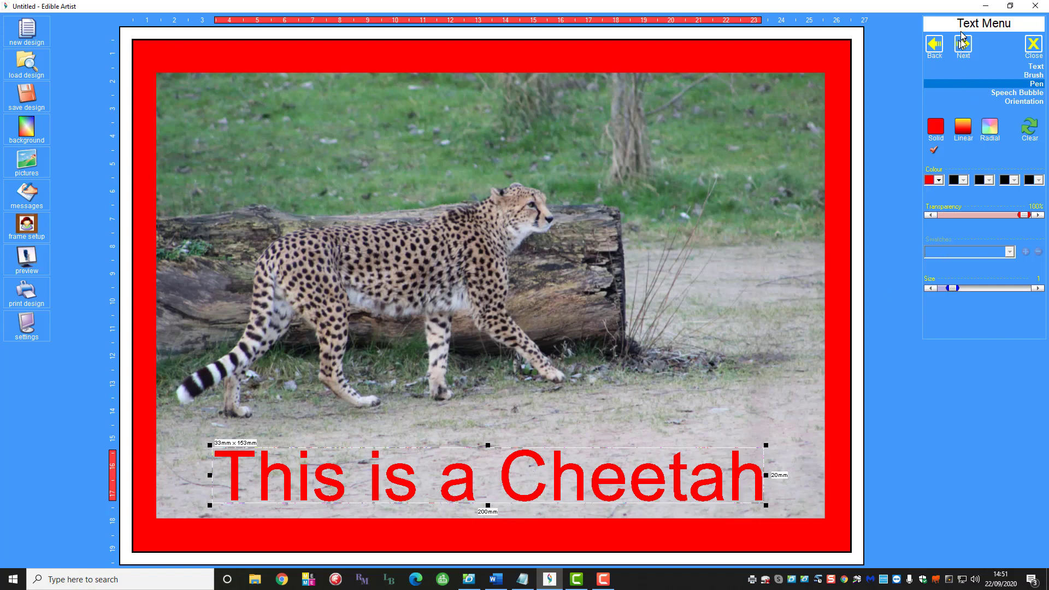
{"action": "left_click", "coordinate": [1005, 92]}
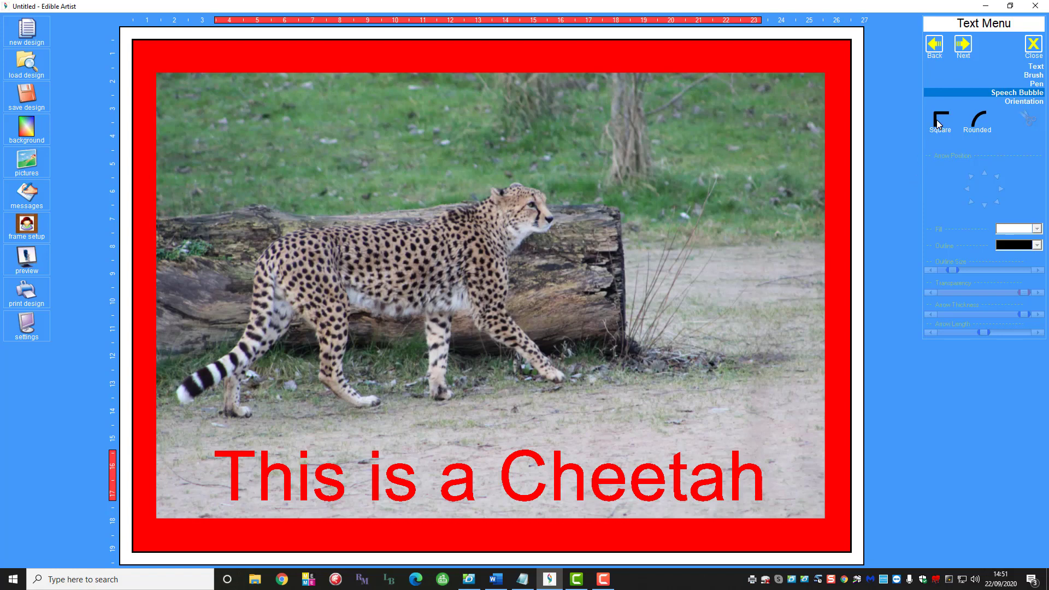
{"action": "mouse_move", "coordinate": [937, 133]}
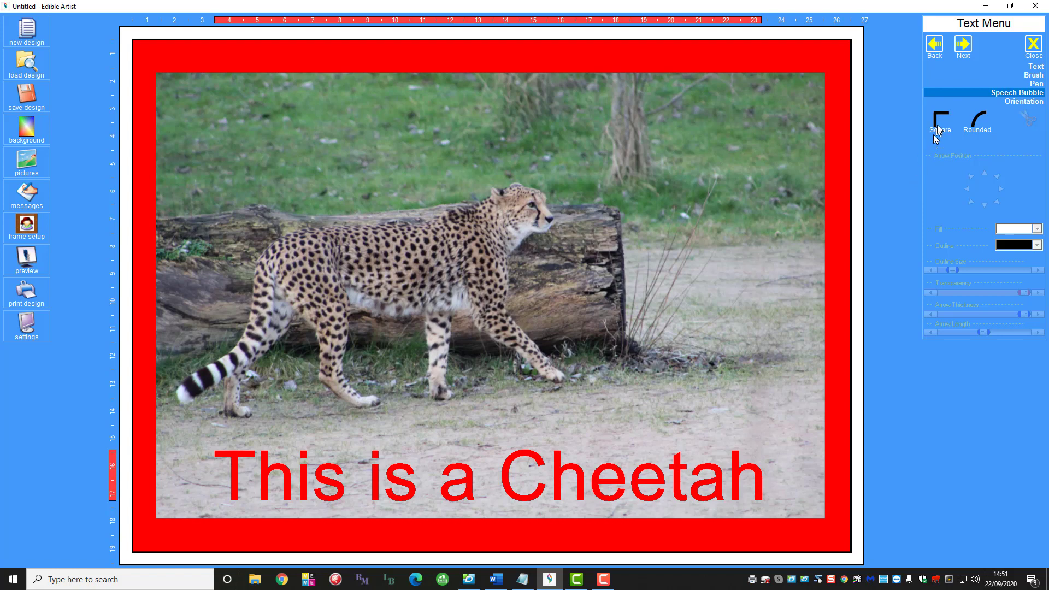
Try Square, then Rounded speech bubbles behind the caption, then remove the bubble.
{"action": "left_click", "coordinate": [940, 124]}
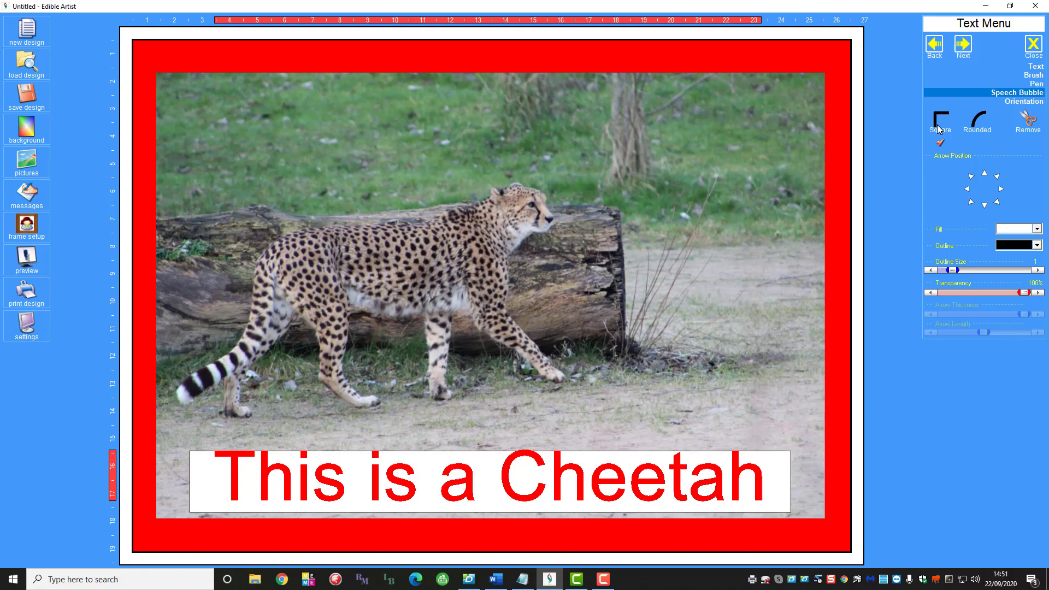
{"action": "left_click", "coordinate": [976, 124]}
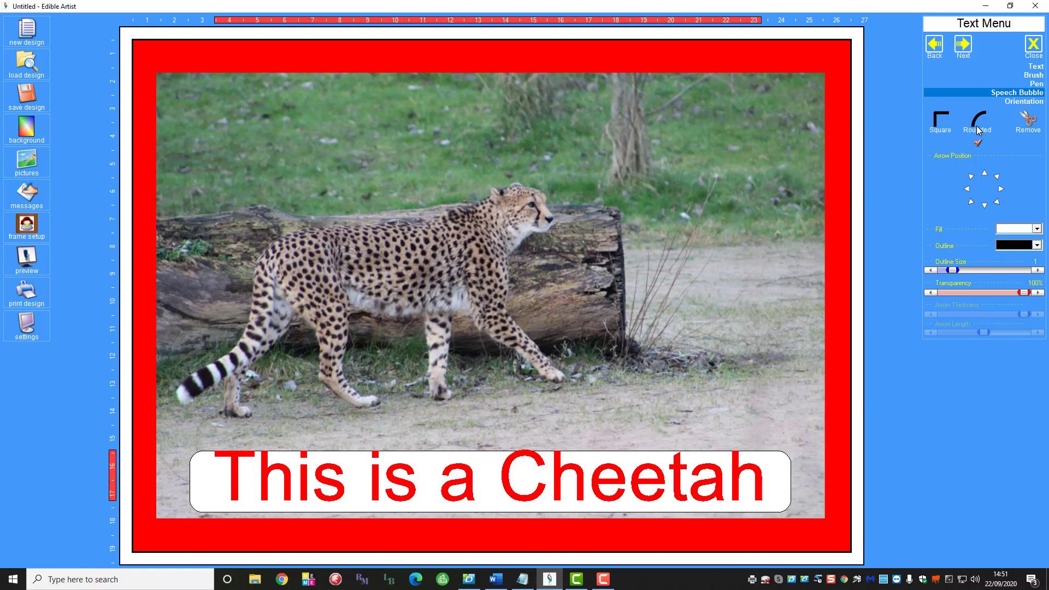
{"action": "left_click", "coordinate": [1028, 124]}
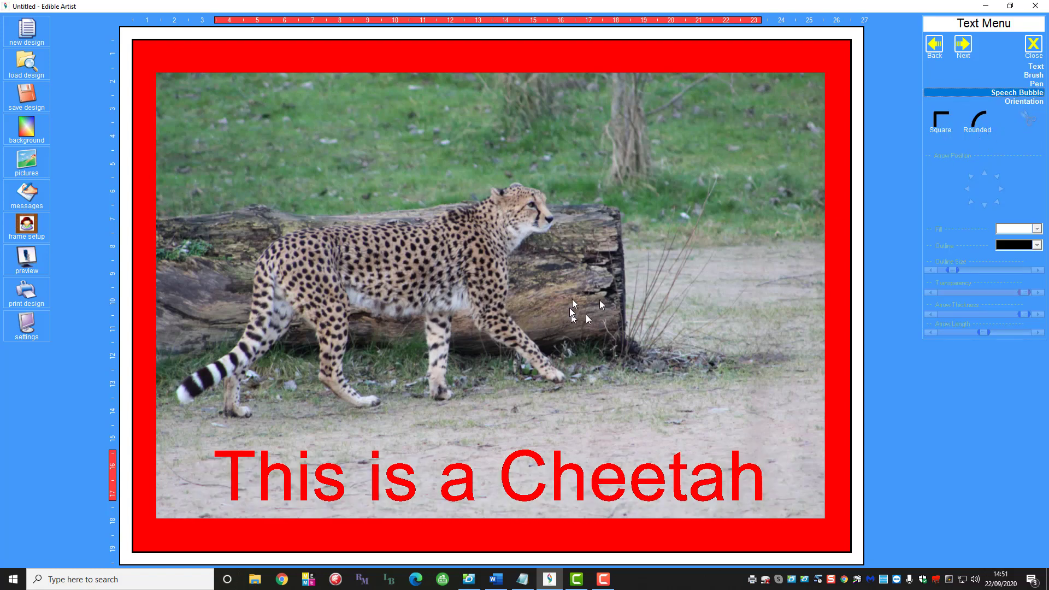
{"action": "mouse_move", "coordinate": [767, 319]}
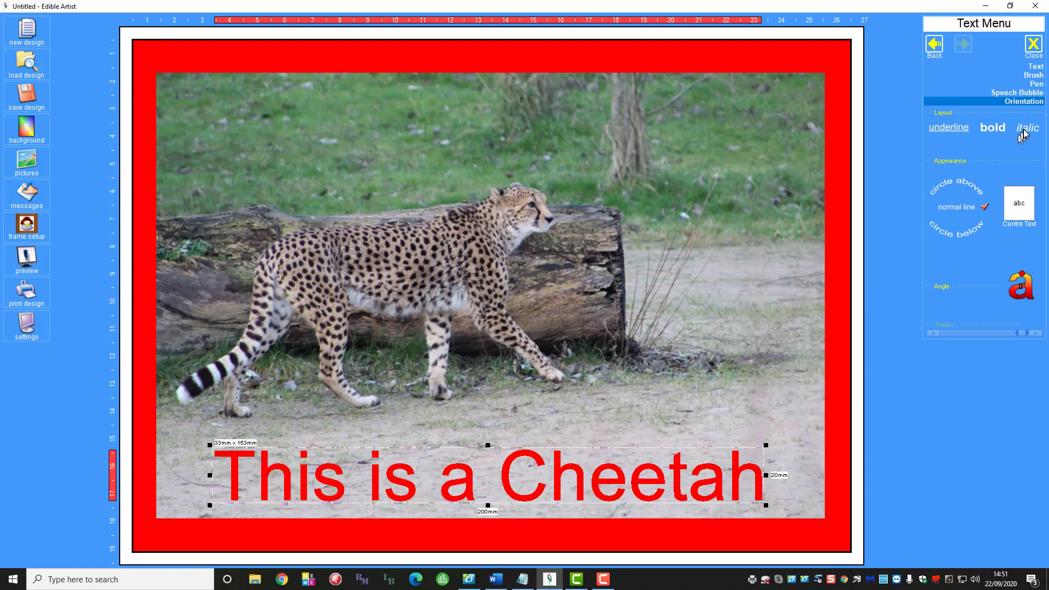
{"action": "mouse_move", "coordinate": [1023, 132]}
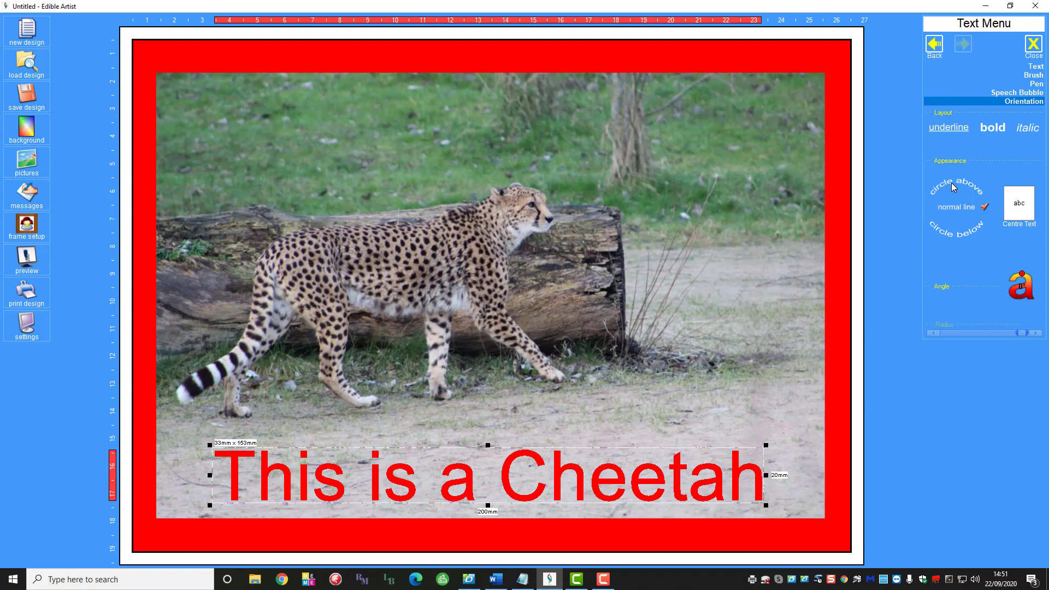
{"action": "mouse_move", "coordinate": [951, 237]}
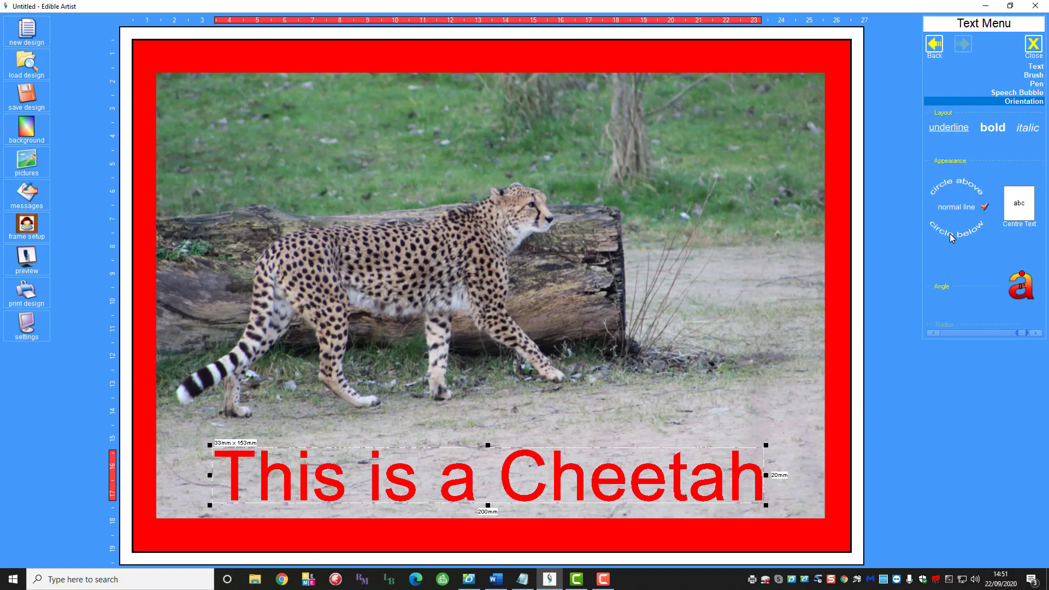
{"action": "mouse_move", "coordinate": [962, 211]}
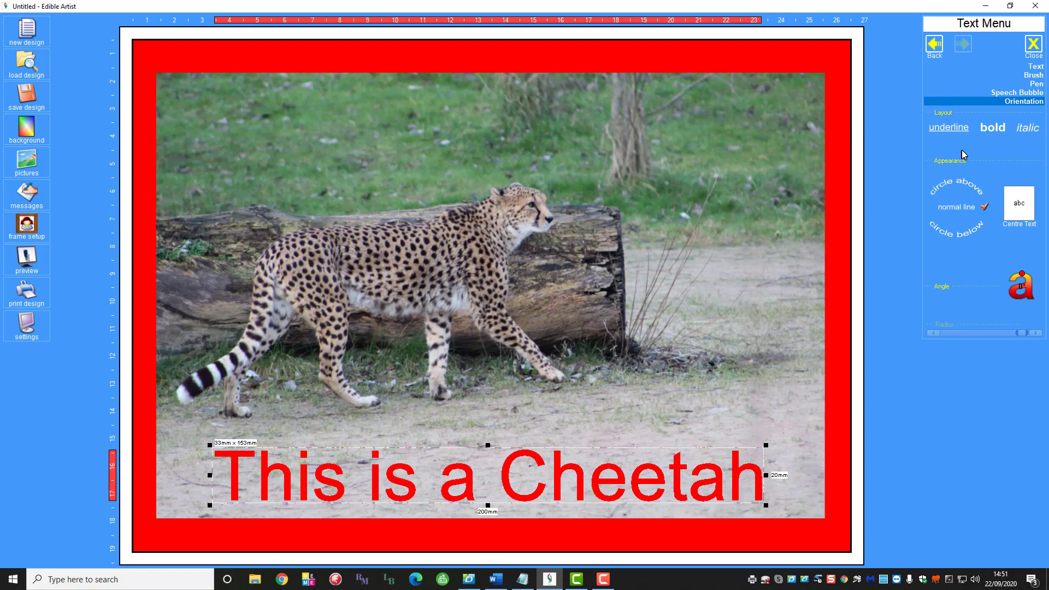
{"action": "mouse_move", "coordinate": [849, 340]}
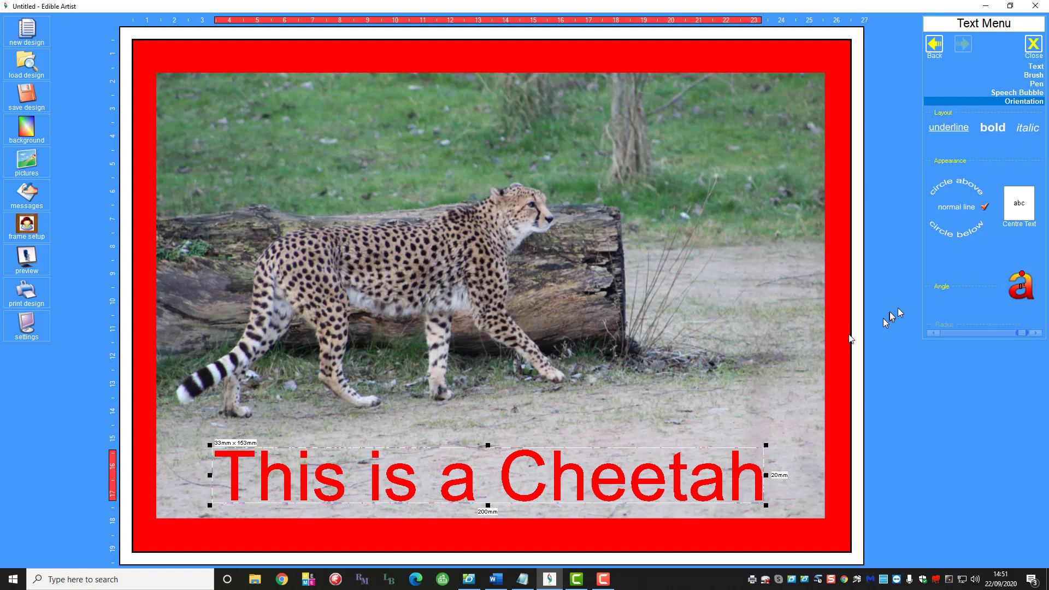
{"action": "mouse_move", "coordinate": [74, 221]}
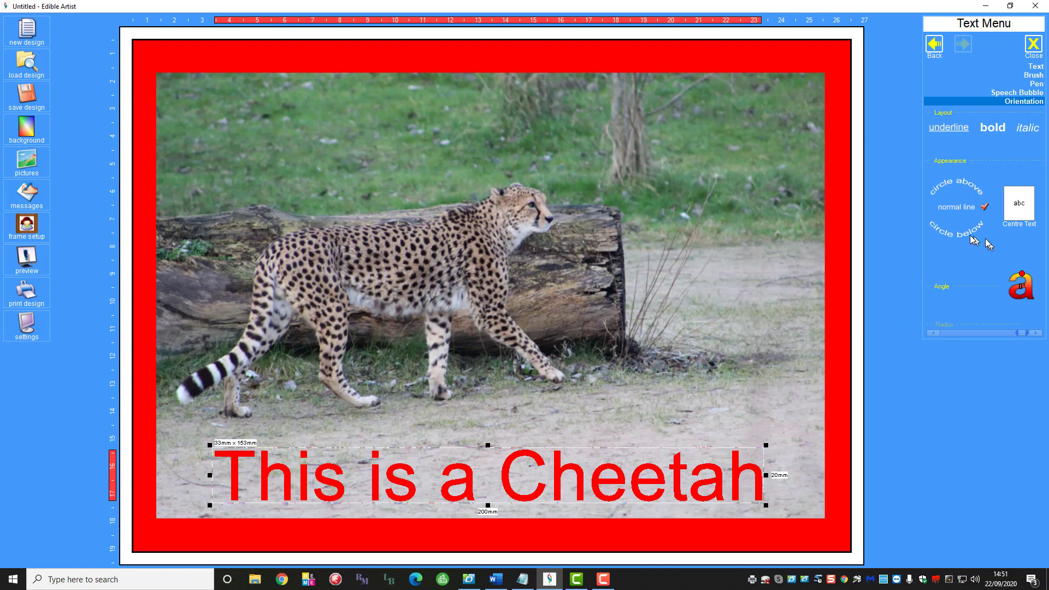
{"action": "mouse_move", "coordinate": [579, 108]}
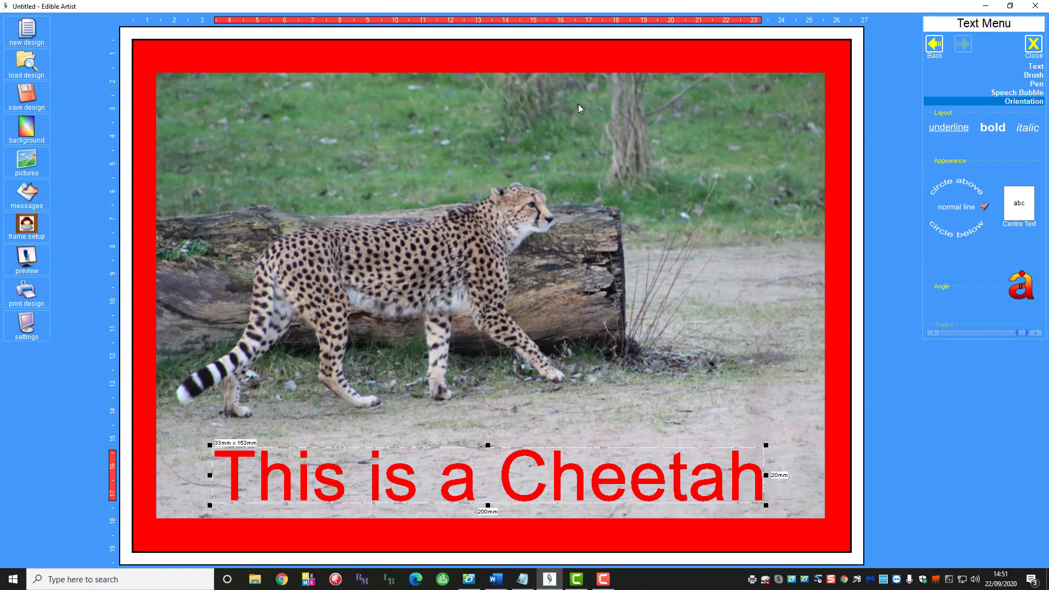
{"action": "mouse_move", "coordinate": [983, 63]}
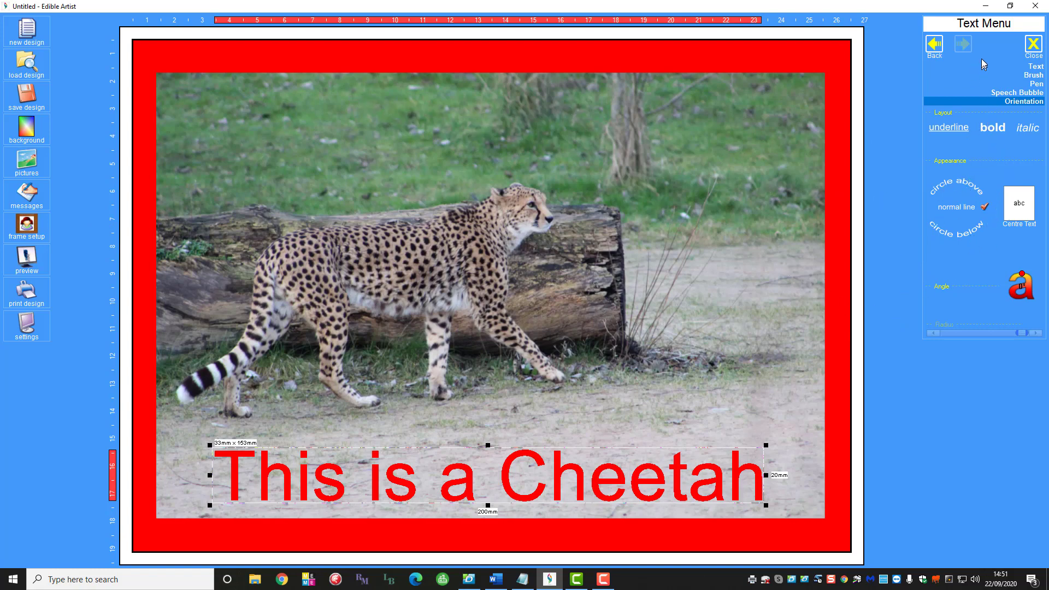
{"action": "mouse_move", "coordinate": [990, 194]}
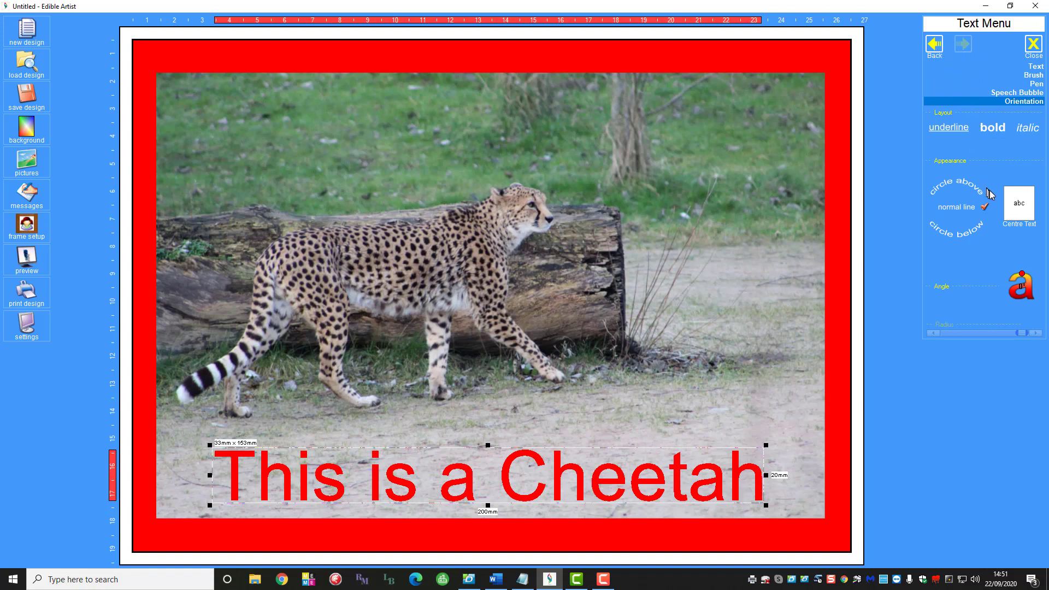
Keep the caption on a normal straight line and close the Text Menu.
{"action": "left_click", "coordinate": [1033, 43]}
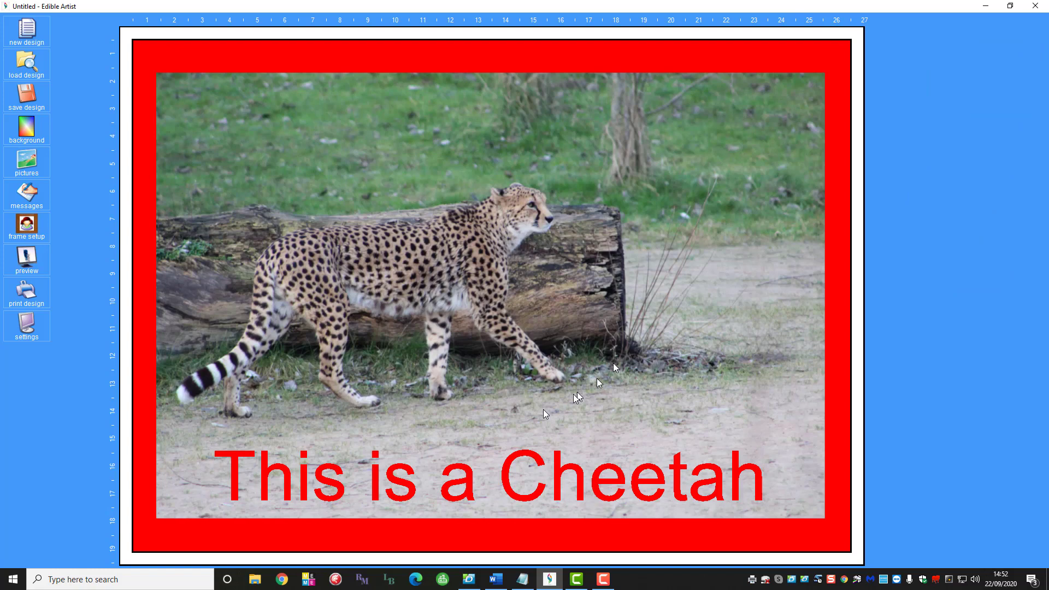
{"action": "mouse_move", "coordinate": [52, 333]}
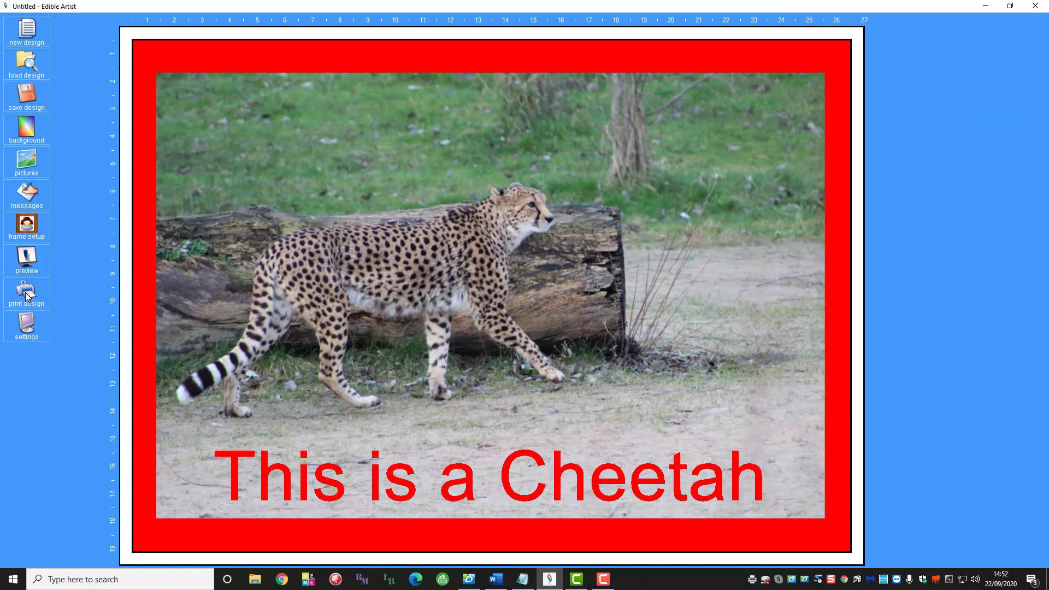
Open the Print dialog and the Canon printer's Properties.
{"action": "left_click", "coordinate": [26, 295]}
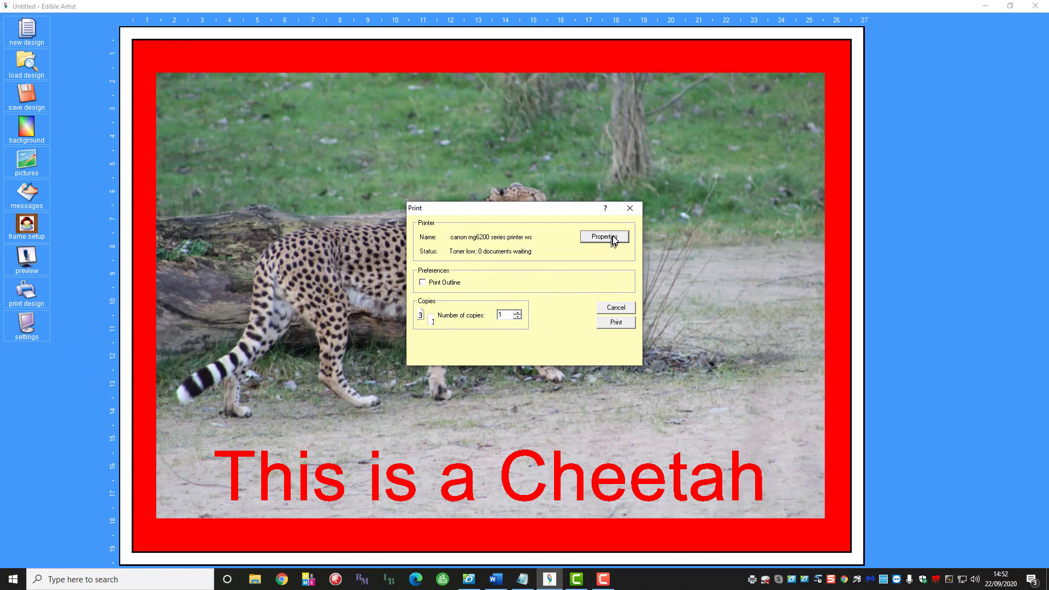
{"action": "left_click", "coordinate": [602, 236]}
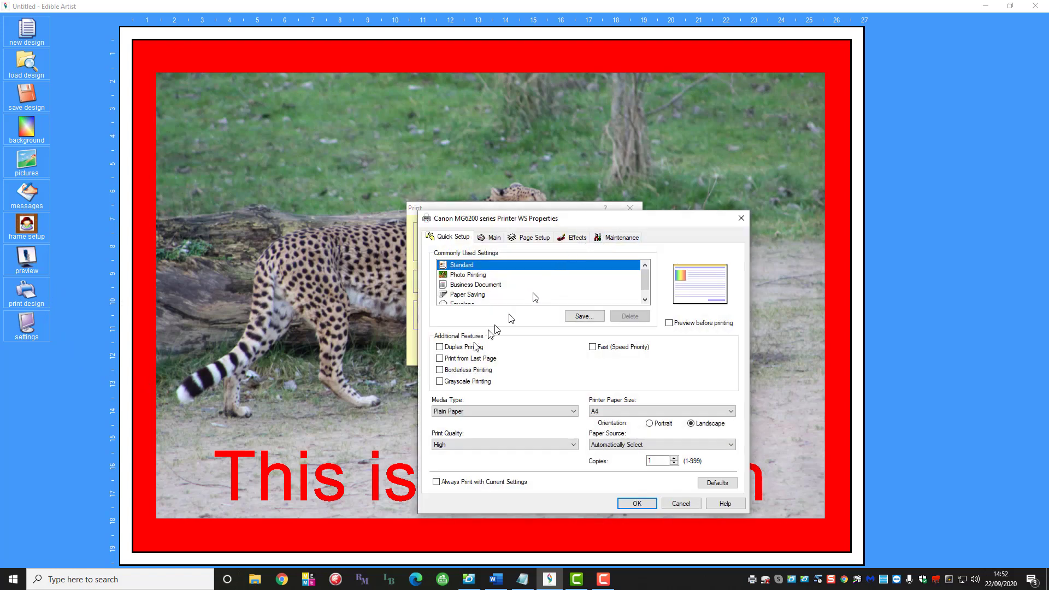
Set borderless photo printing on Glossy Photo Paper at High quality, then close without printing.
{"action": "left_click", "coordinate": [466, 274]}
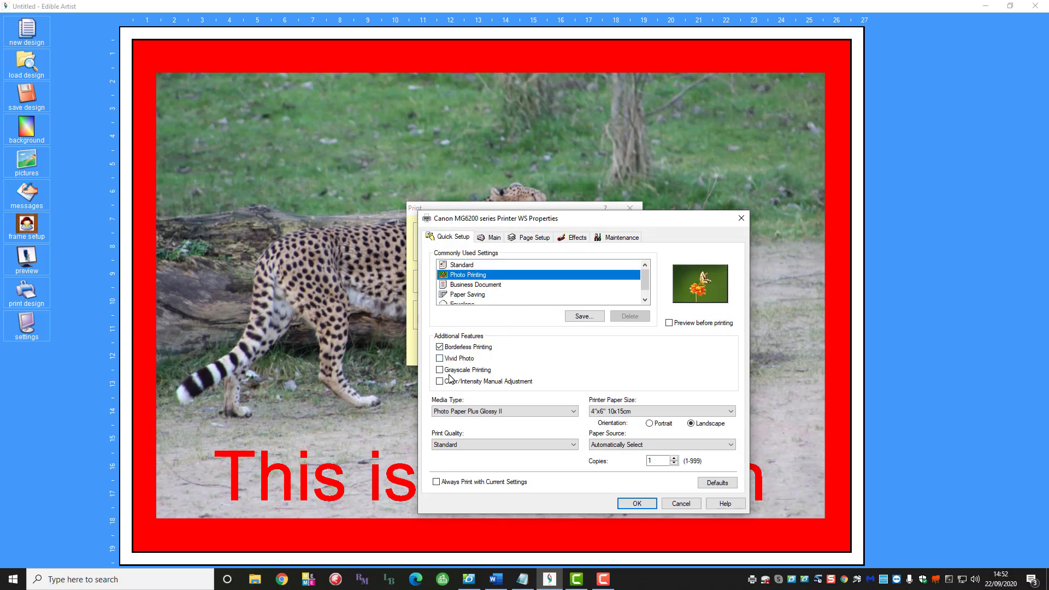
{"action": "left_click", "coordinate": [504, 411]}
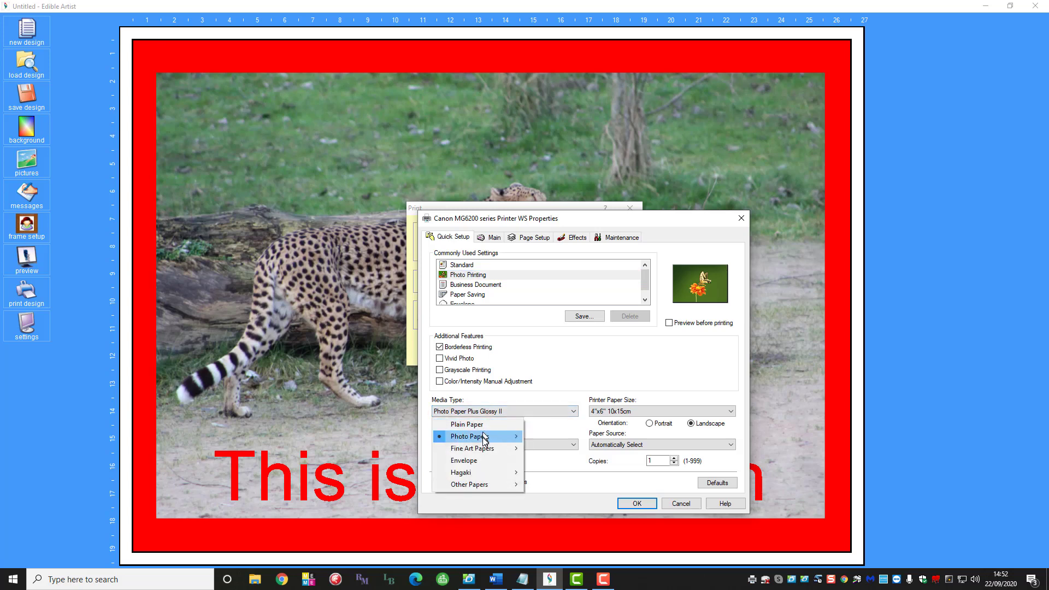
{"action": "left_click", "coordinate": [470, 436]}
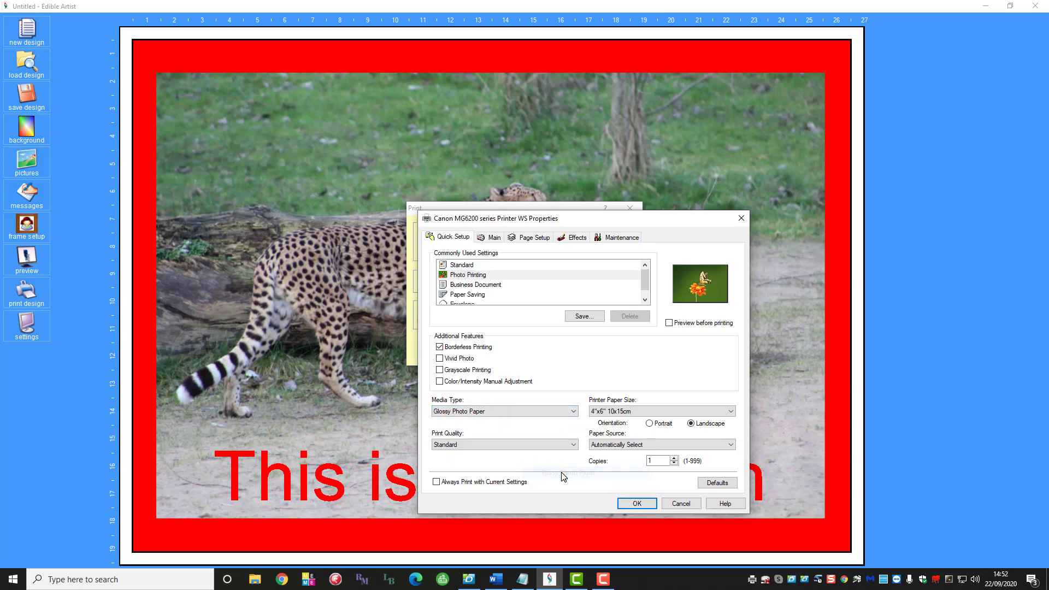
{"action": "left_click", "coordinate": [504, 444]}
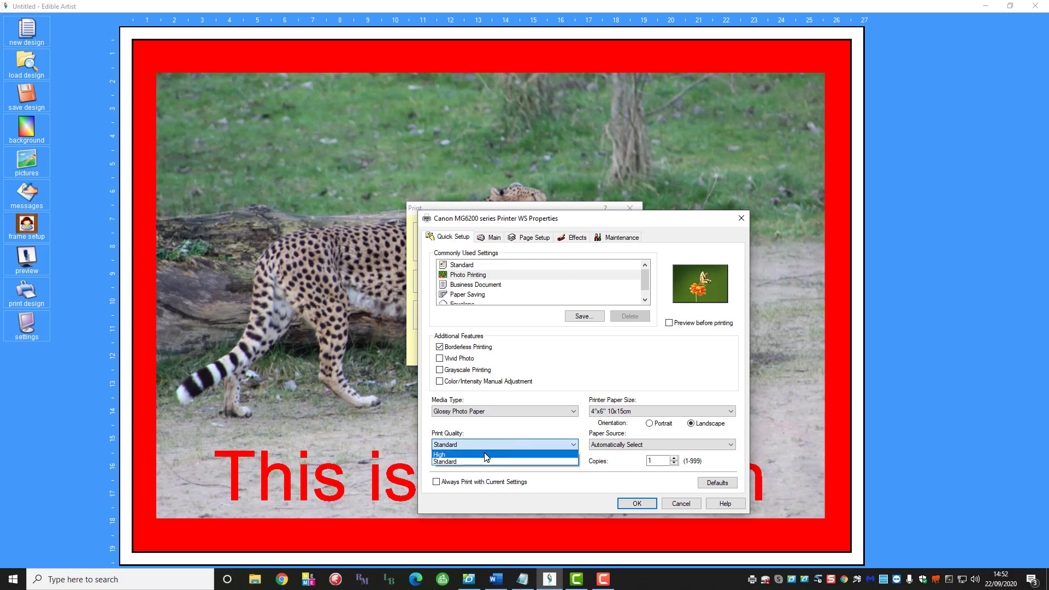
{"action": "left_click", "coordinate": [440, 454]}
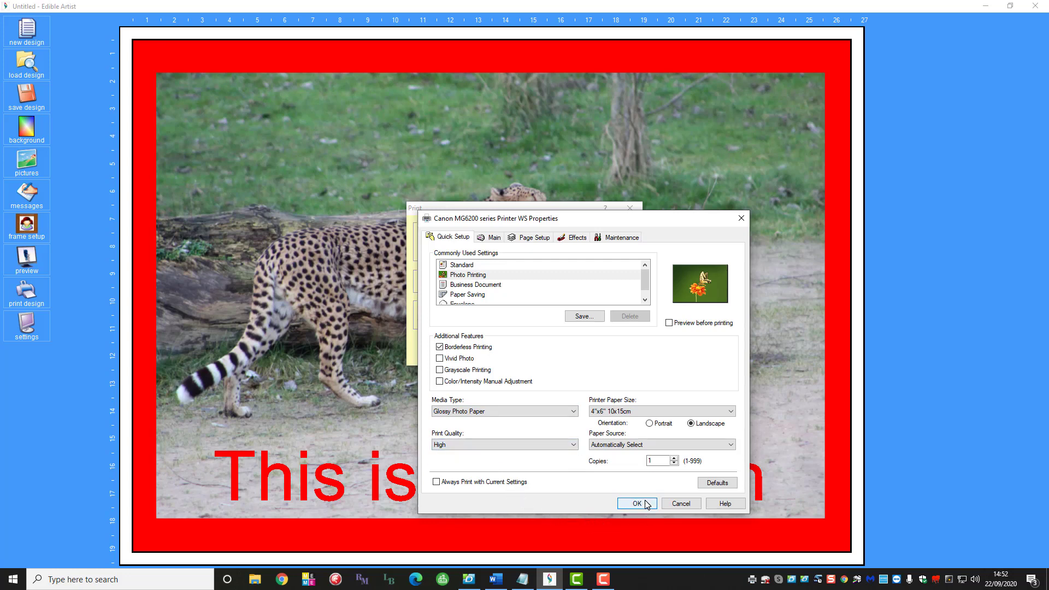
{"action": "mouse_move", "coordinate": [677, 441]}
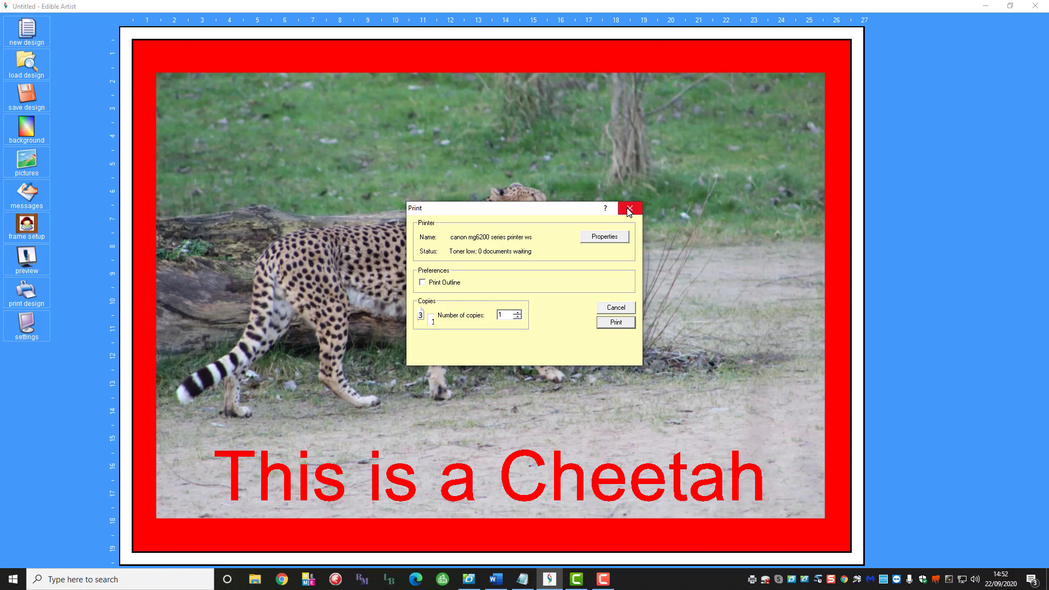
{"action": "left_click", "coordinate": [628, 208]}
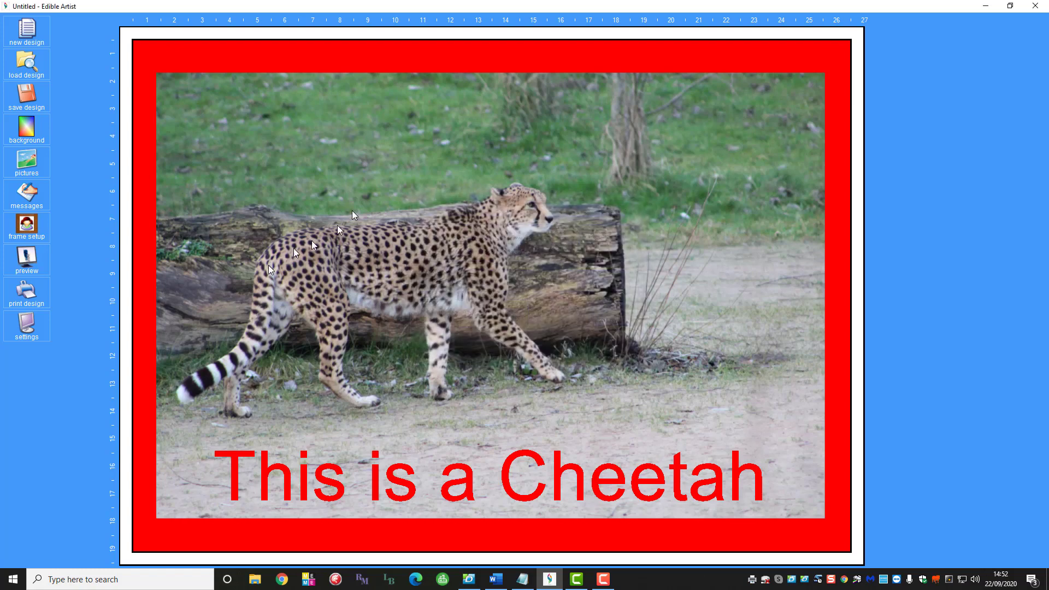
{"action": "mouse_move", "coordinate": [257, 224]}
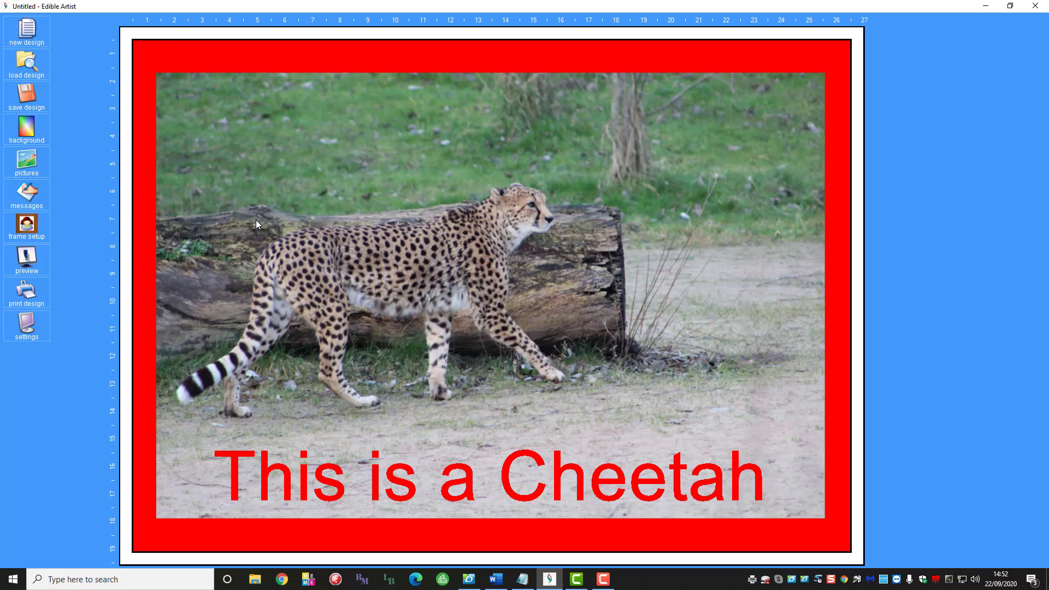
{"action": "mouse_move", "coordinate": [158, 150]}
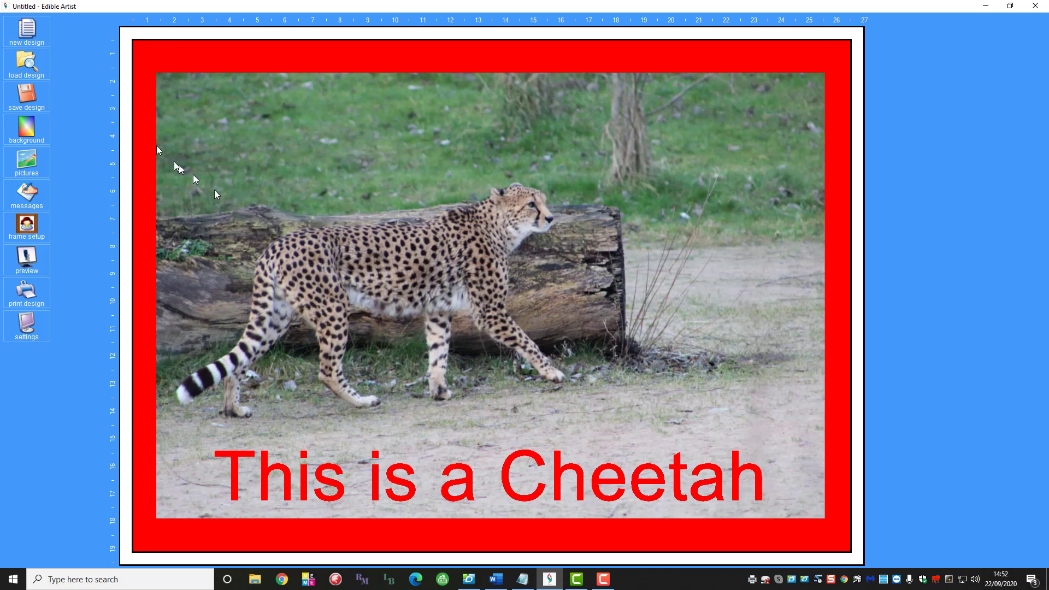
{"action": "mouse_move", "coordinate": [26, 71]}
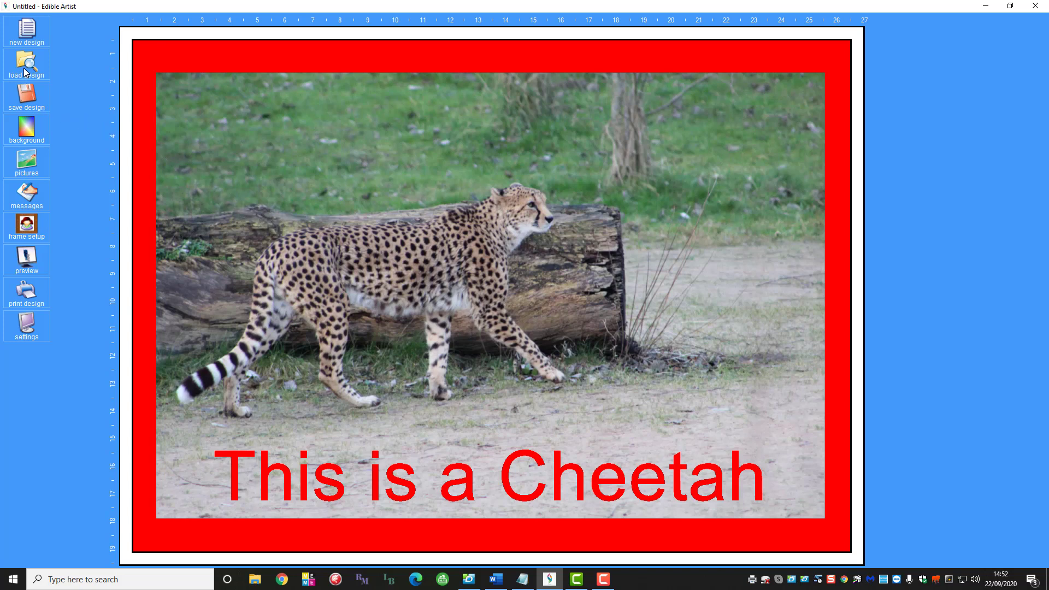
{"action": "mouse_move", "coordinate": [27, 100]}
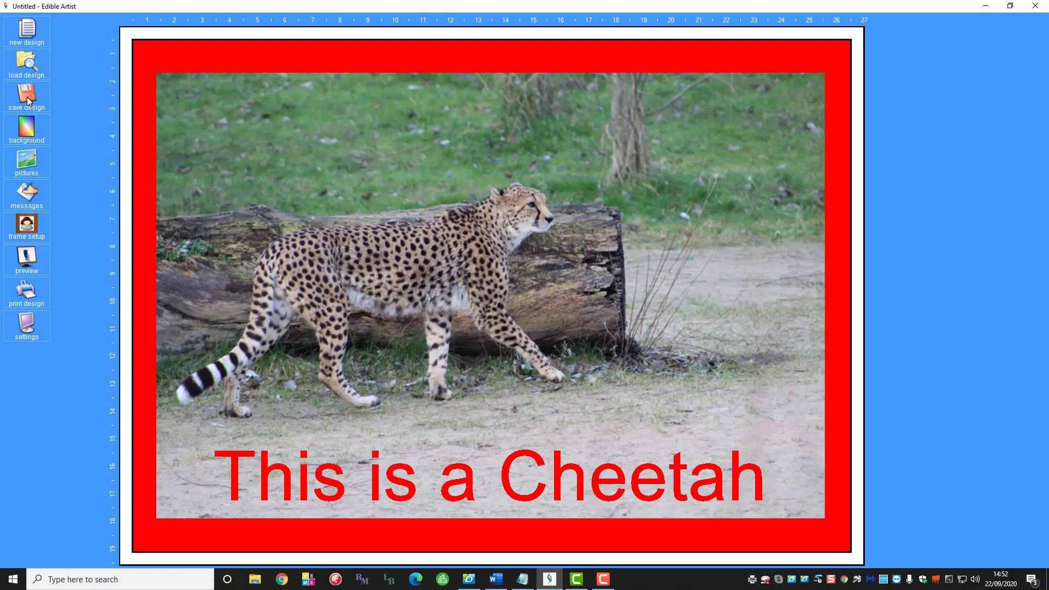
Open the Save As Design dialog from the left toolbar.
{"action": "left_click", "coordinate": [26, 98]}
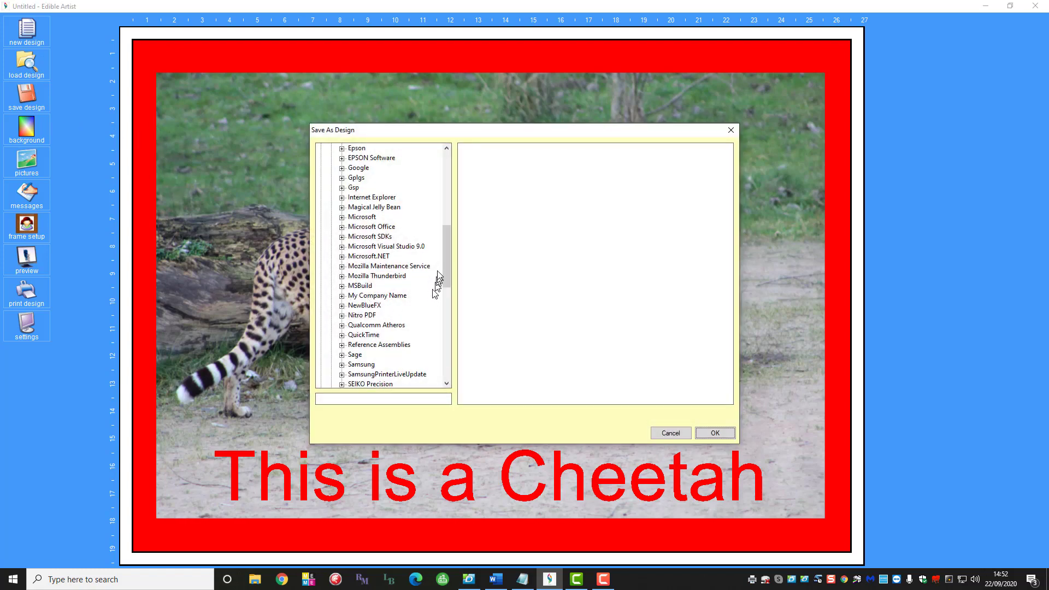
Browse to drive Z: > Co_Data (N) and save the cheetah design there.
{"action": "scroll", "scroll_direction": "down", "scroll_amount": 3}
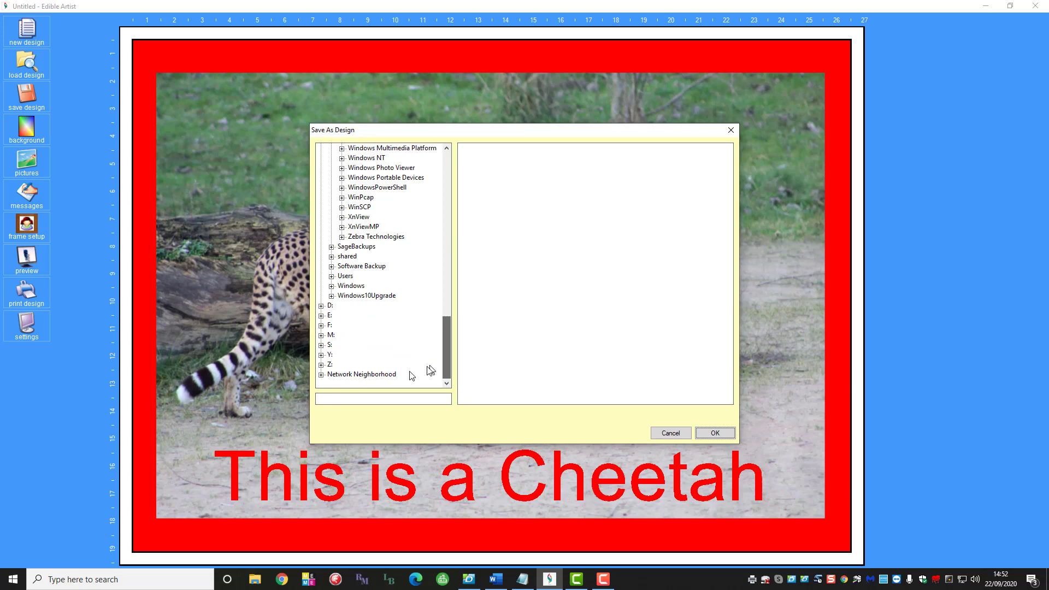
{"action": "left_click", "coordinate": [321, 364]}
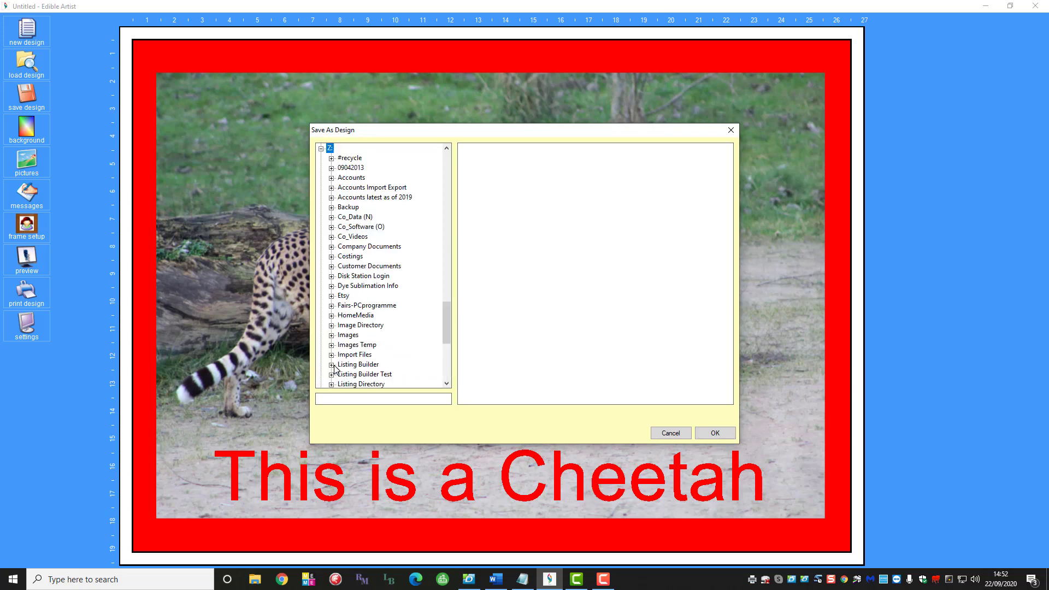
{"action": "left_click", "coordinate": [355, 217]}
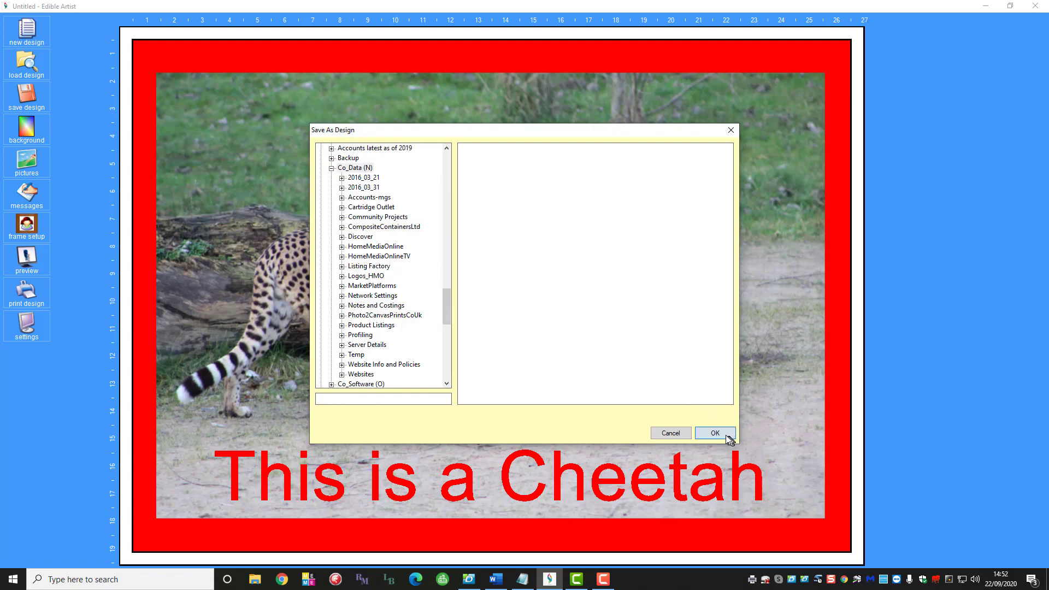
{"action": "left_click", "coordinate": [714, 433]}
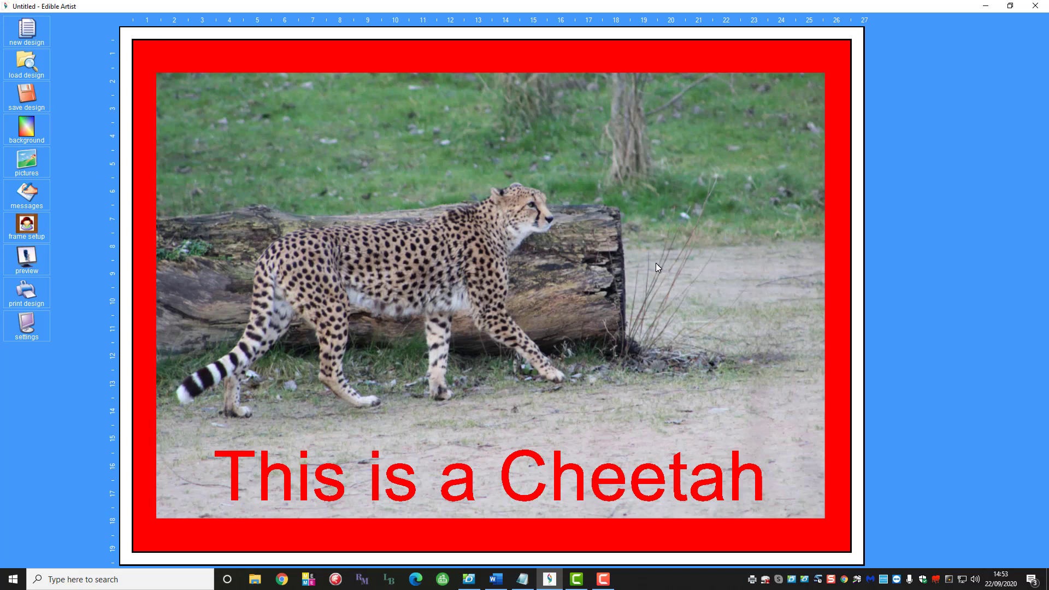
{"action": "mouse_move", "coordinate": [641, 278]}
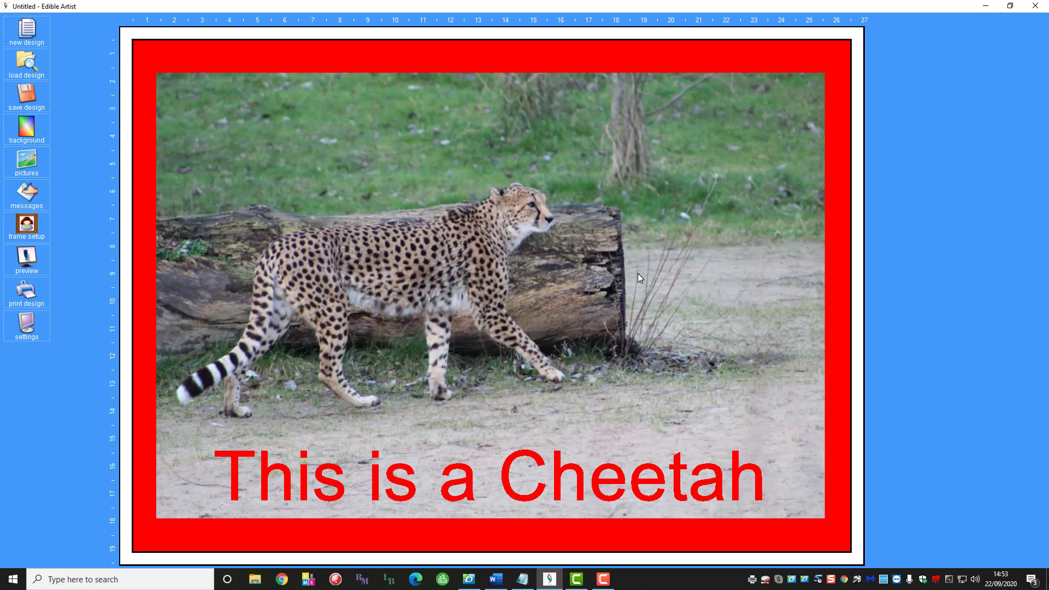